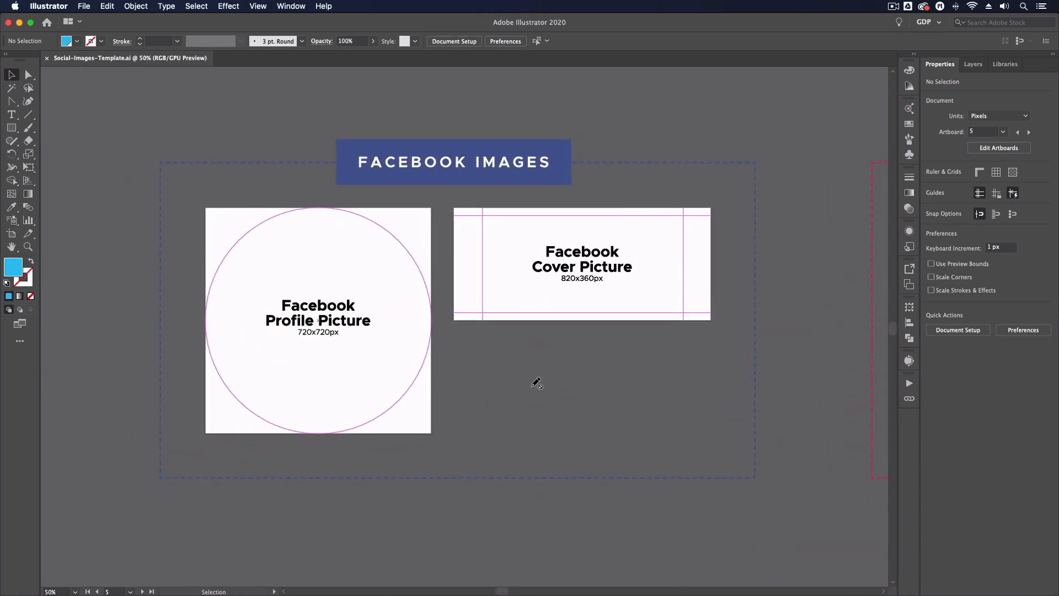
mouse_move(509, 380)
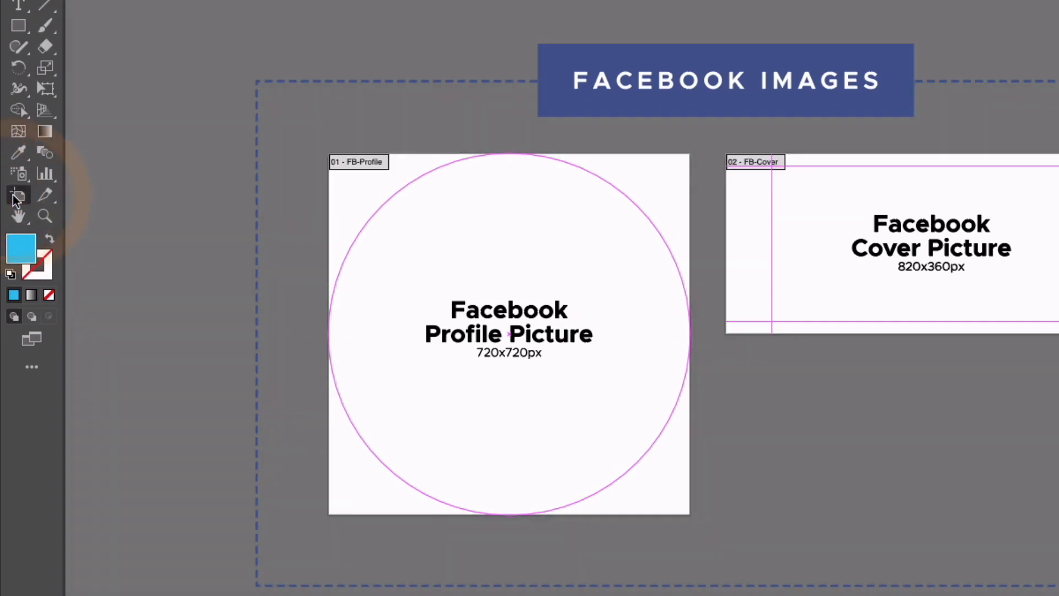
mouse_move(337, 195)
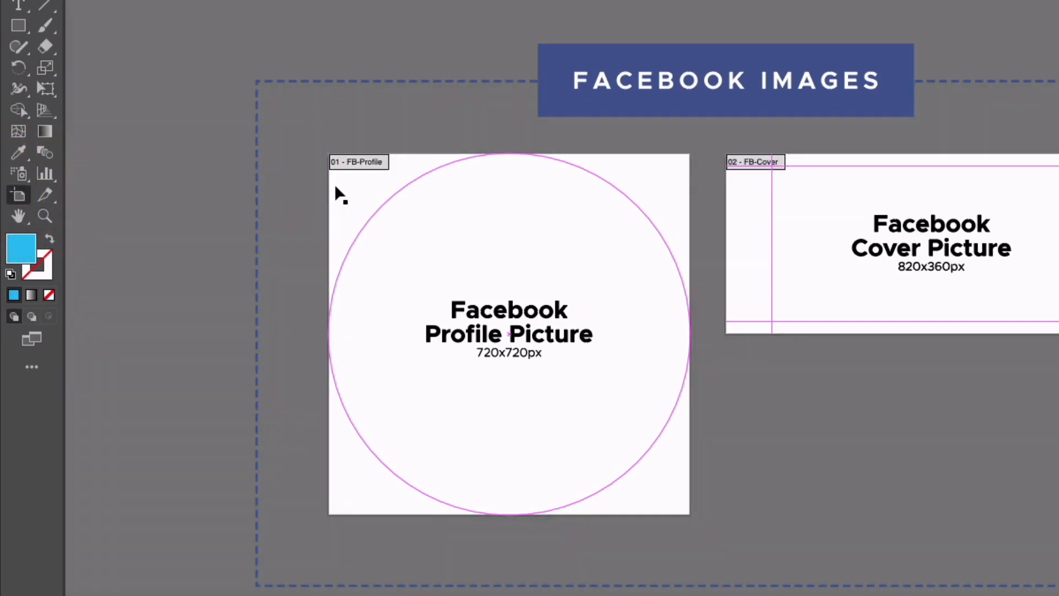
Inspect the FB-Profile (720×720) and FB-Cover (820×360) artboard names and pixel sizes.
left_click(507, 331)
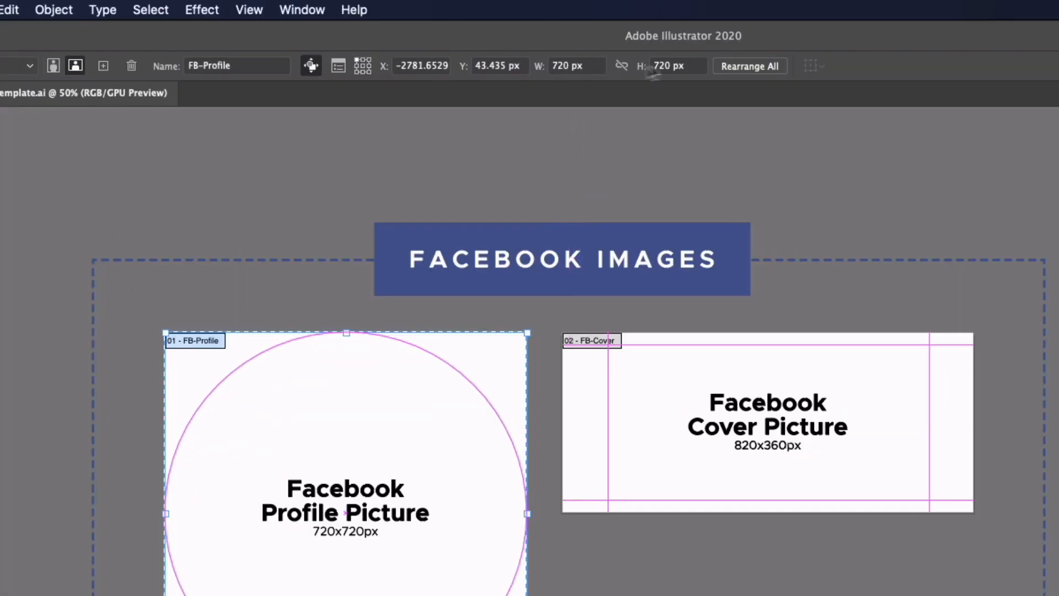
mouse_move(555, 66)
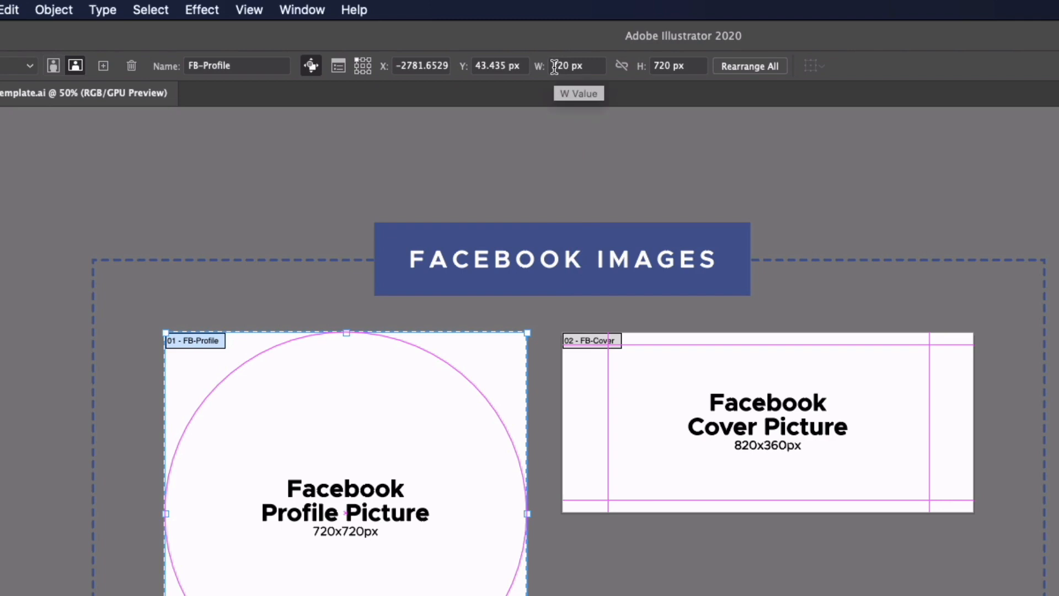
mouse_move(654, 90)
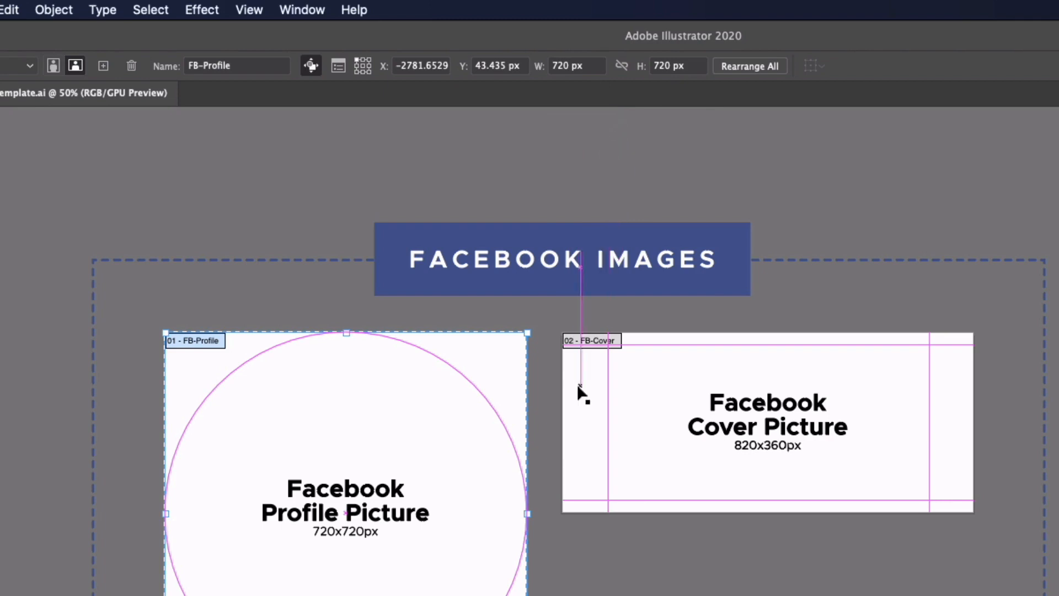
left_click(743, 446)
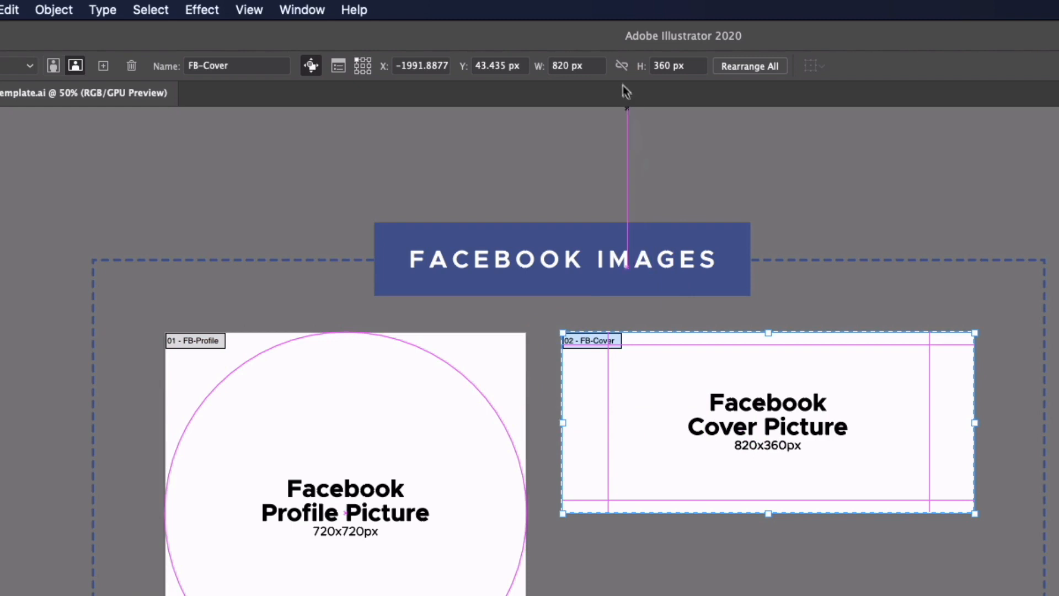
mouse_move(587, 377)
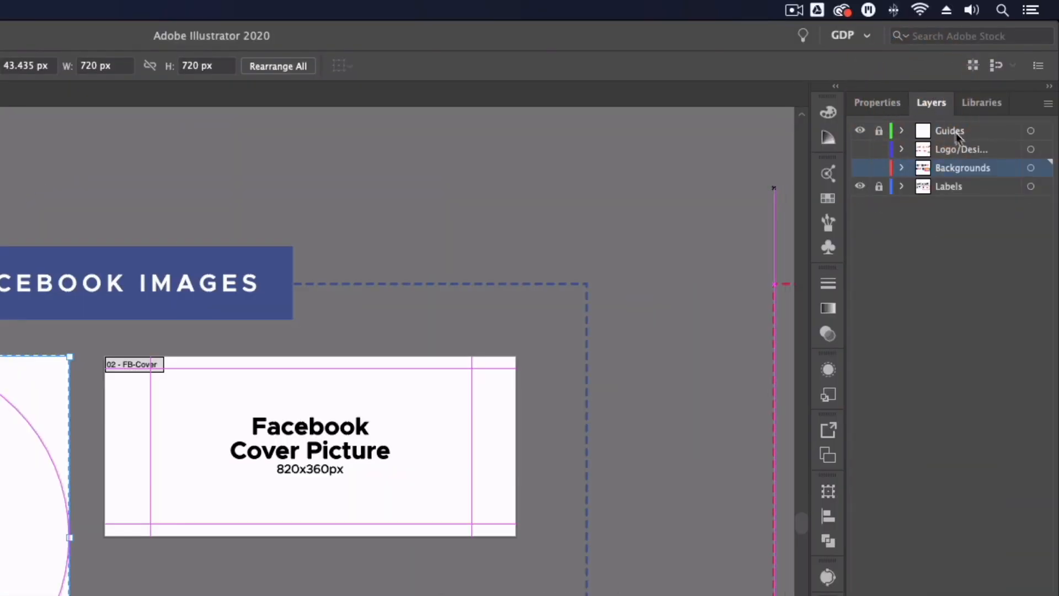
mouse_move(974, 201)
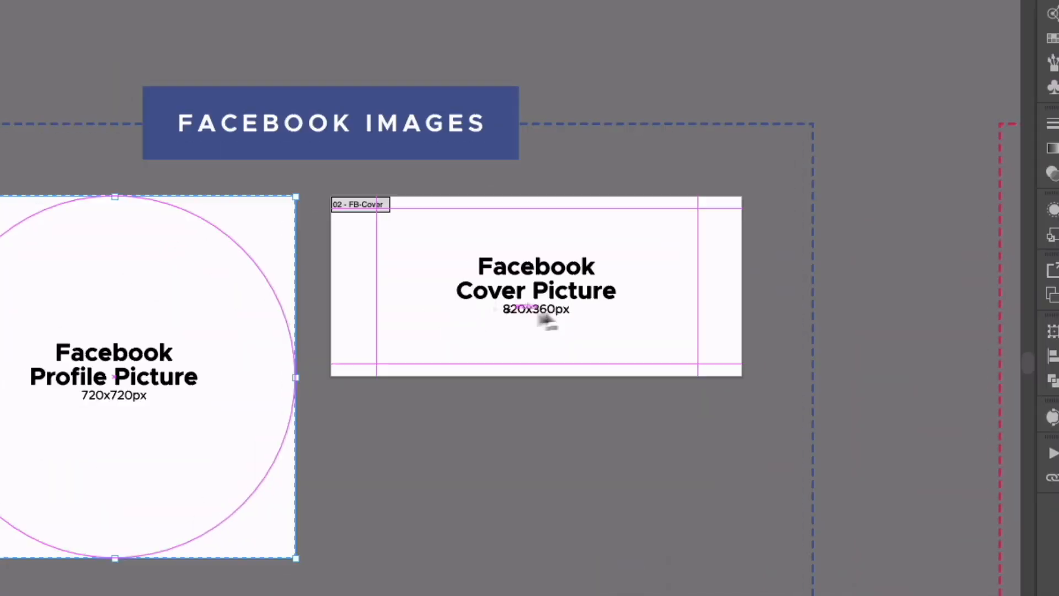
mouse_move(506, 256)
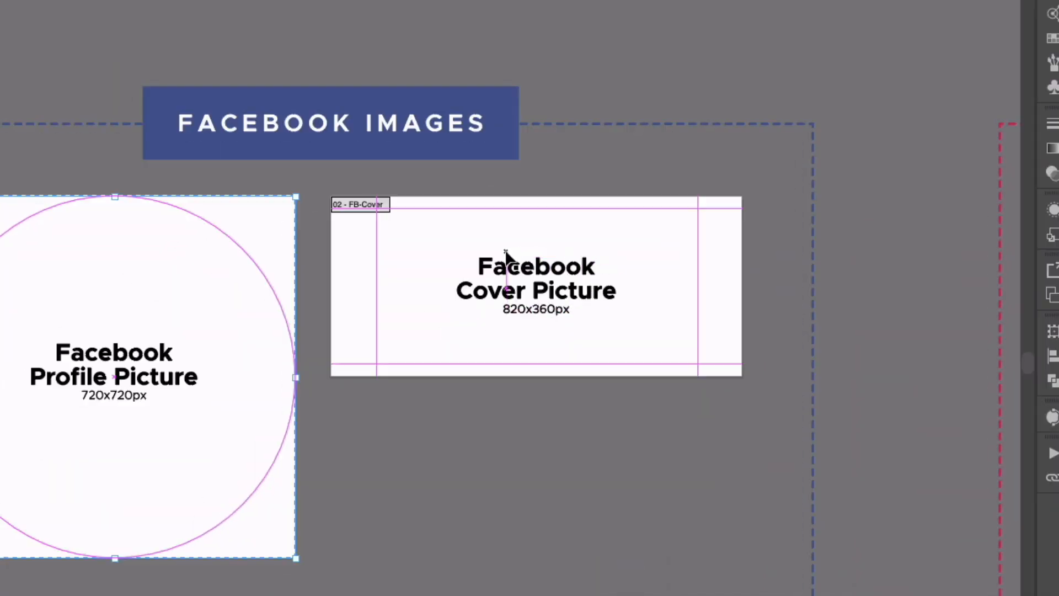
mouse_move(510, 249)
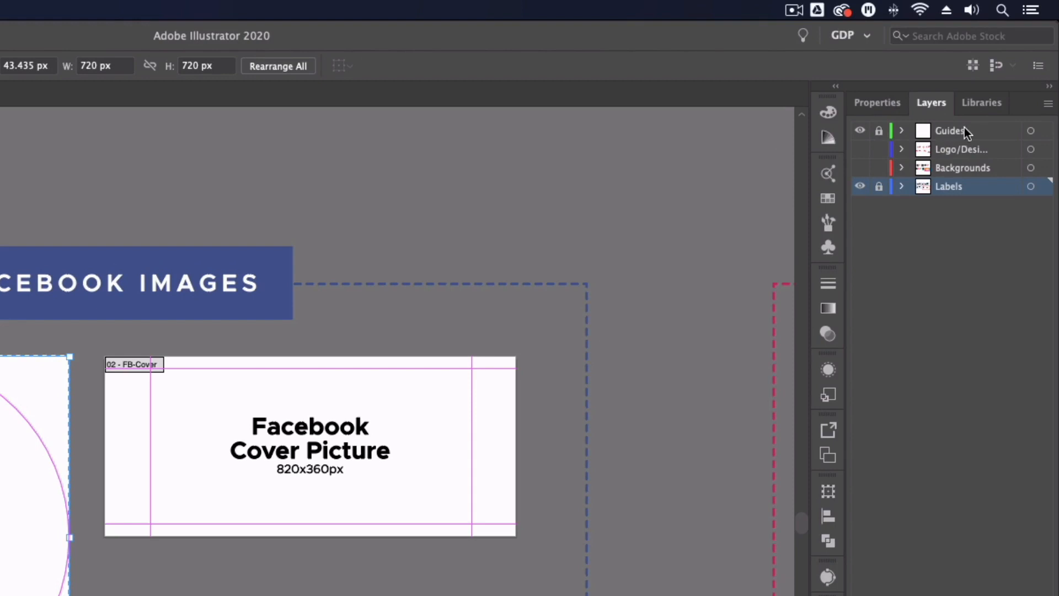
mouse_move(875, 139)
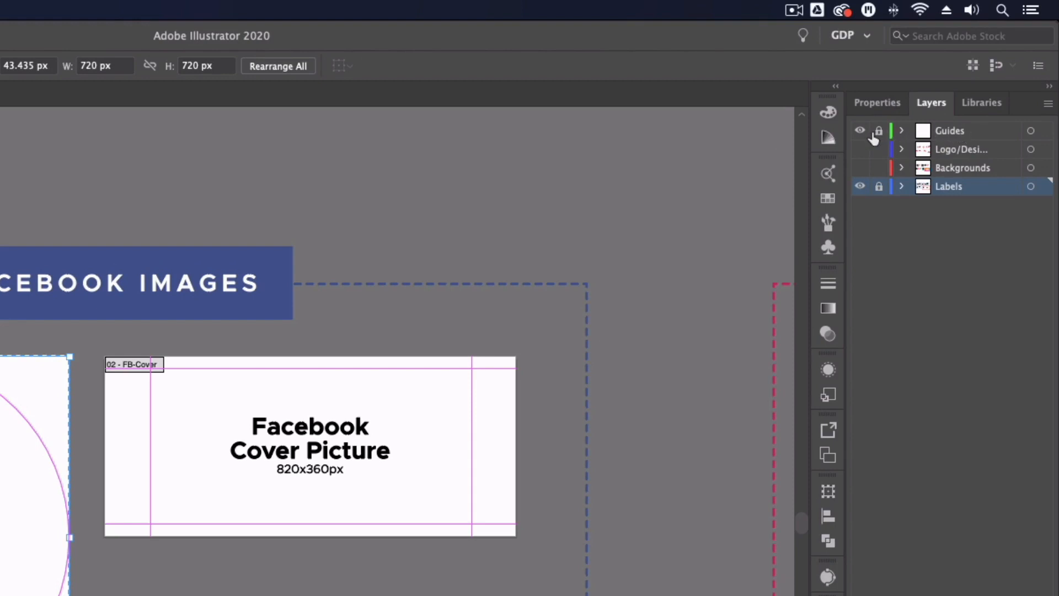
mouse_move(860, 130)
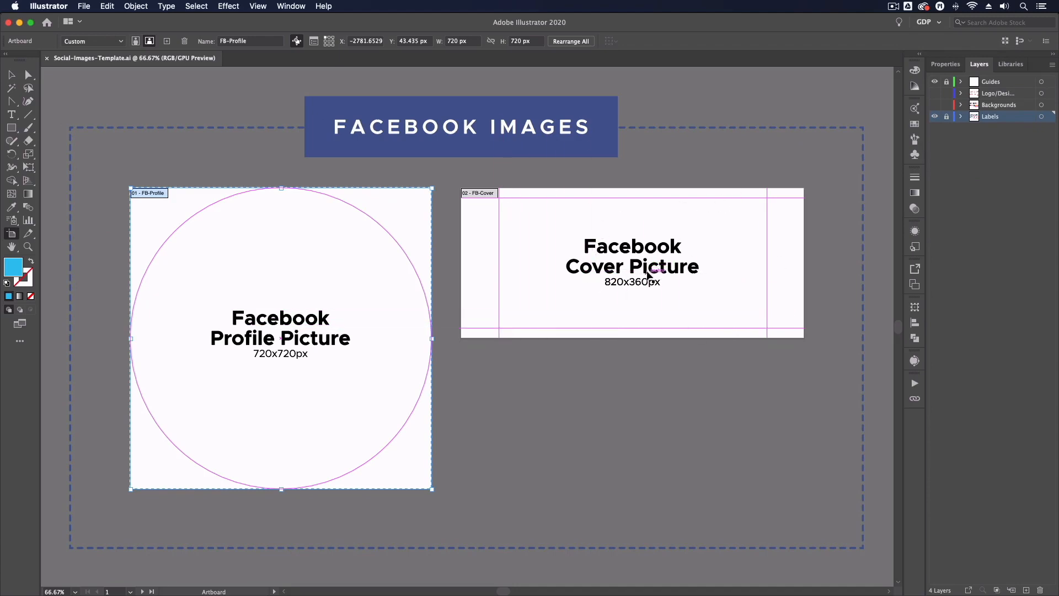
mouse_move(623, 292)
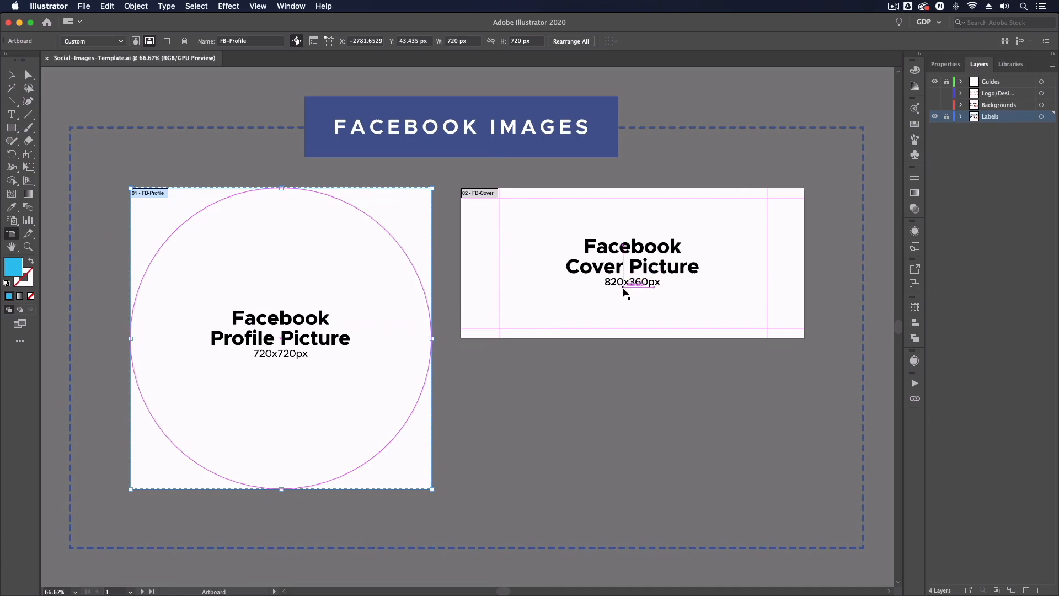
mouse_move(566, 322)
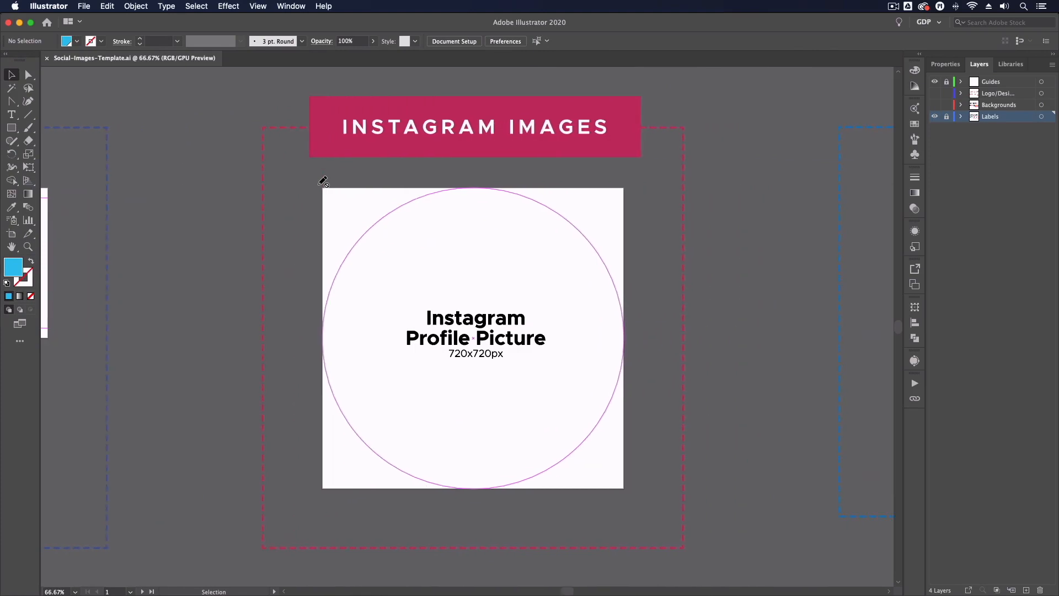
scroll("right", 3)
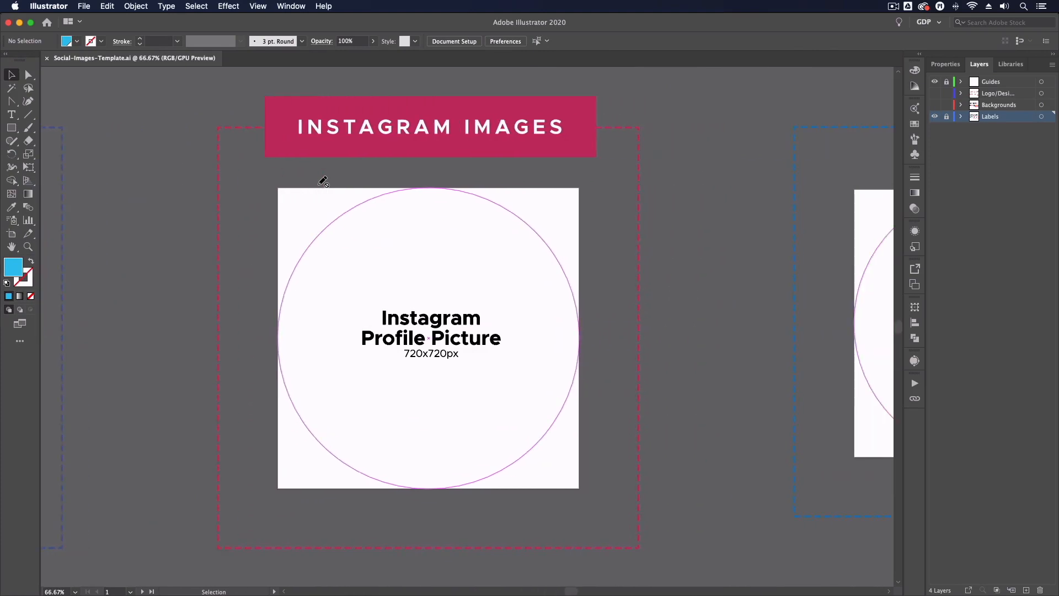
scroll("right", 3)
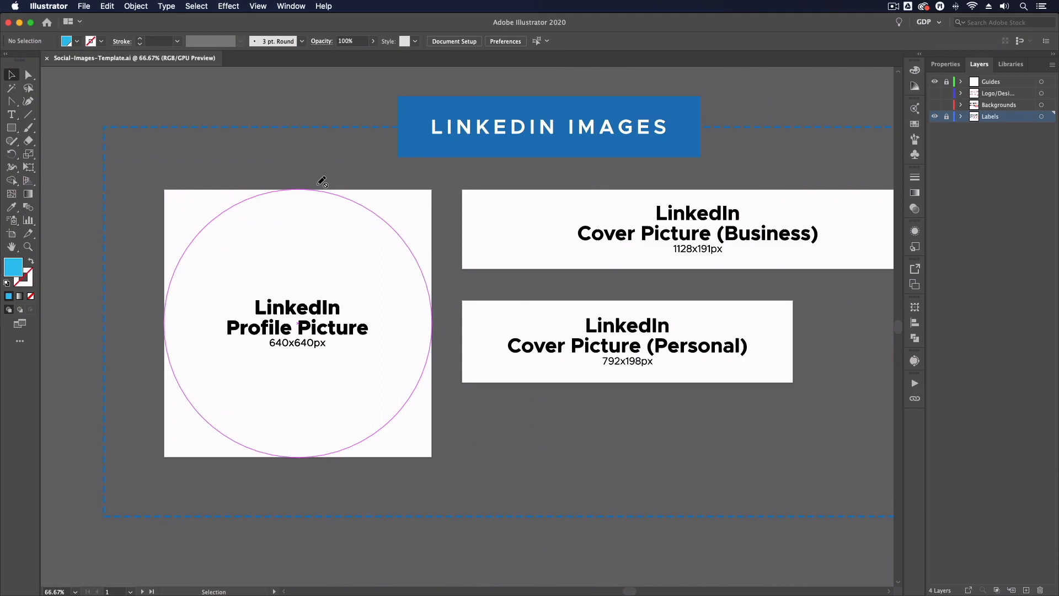
scroll("left", 3)
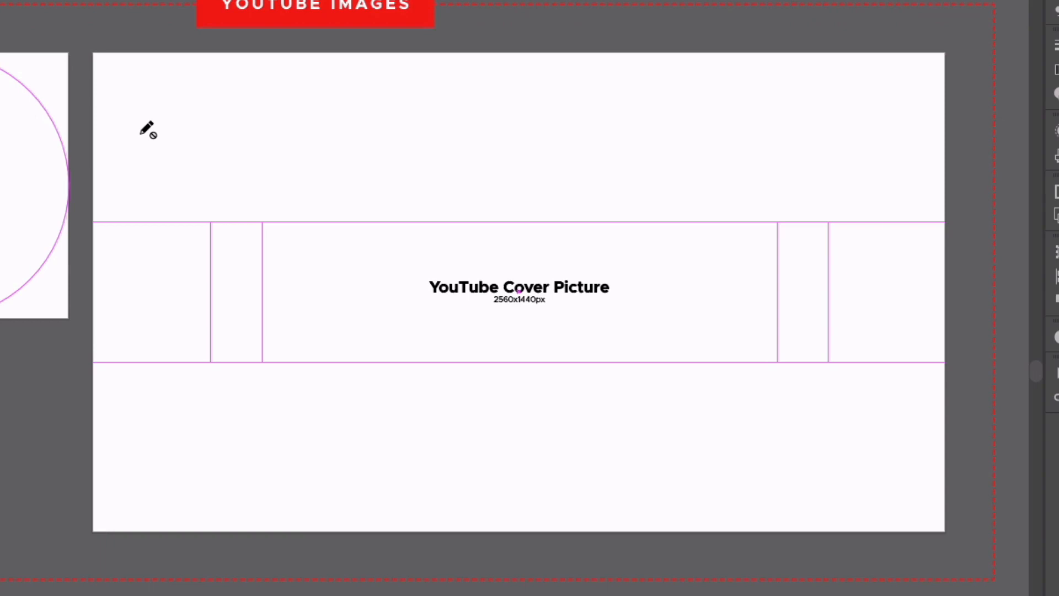
mouse_move(231, 391)
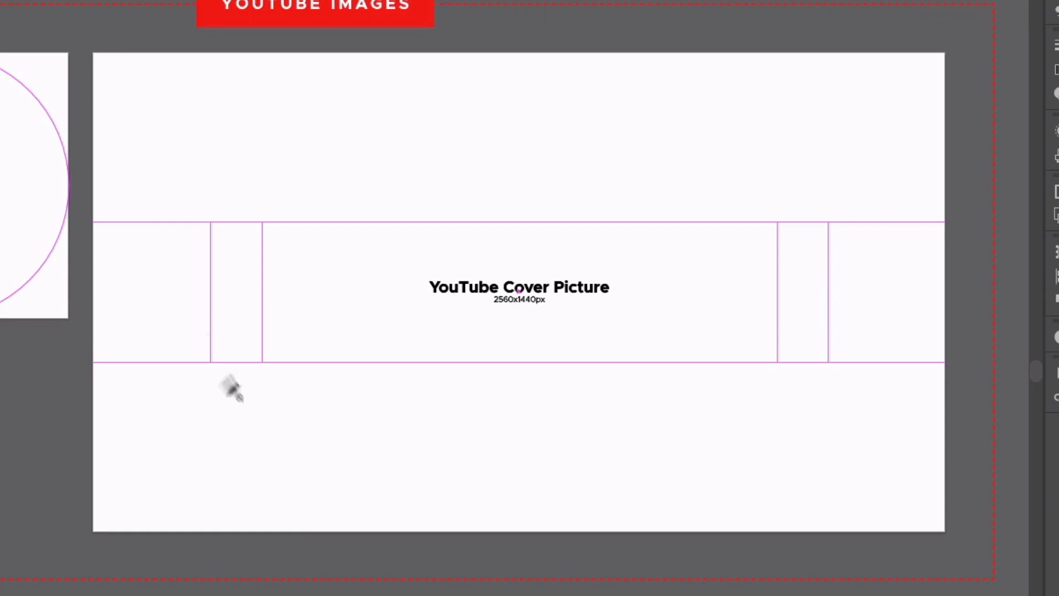
mouse_move(227, 267)
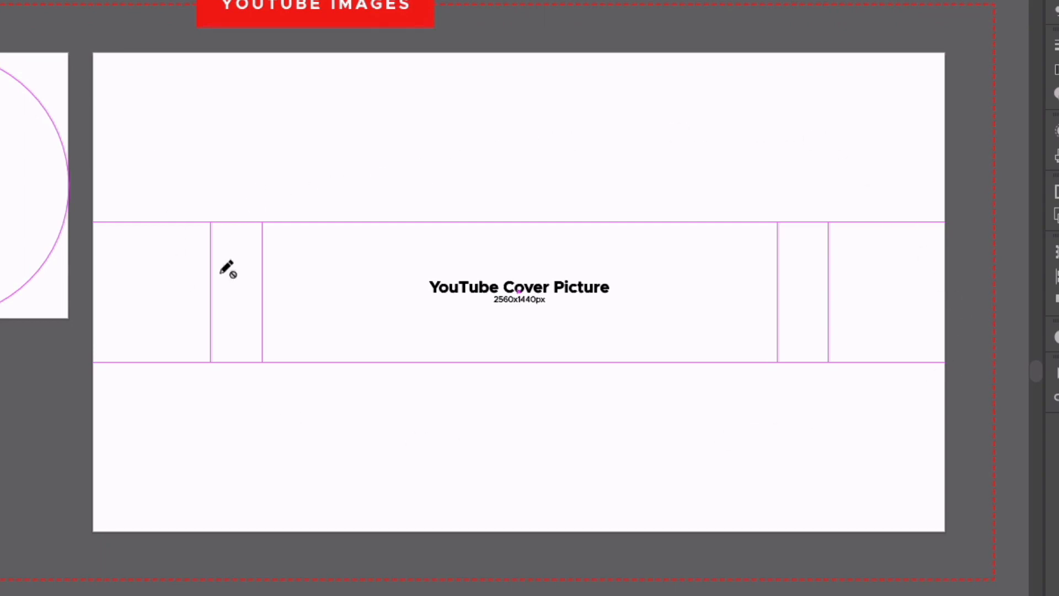
mouse_move(338, 254)
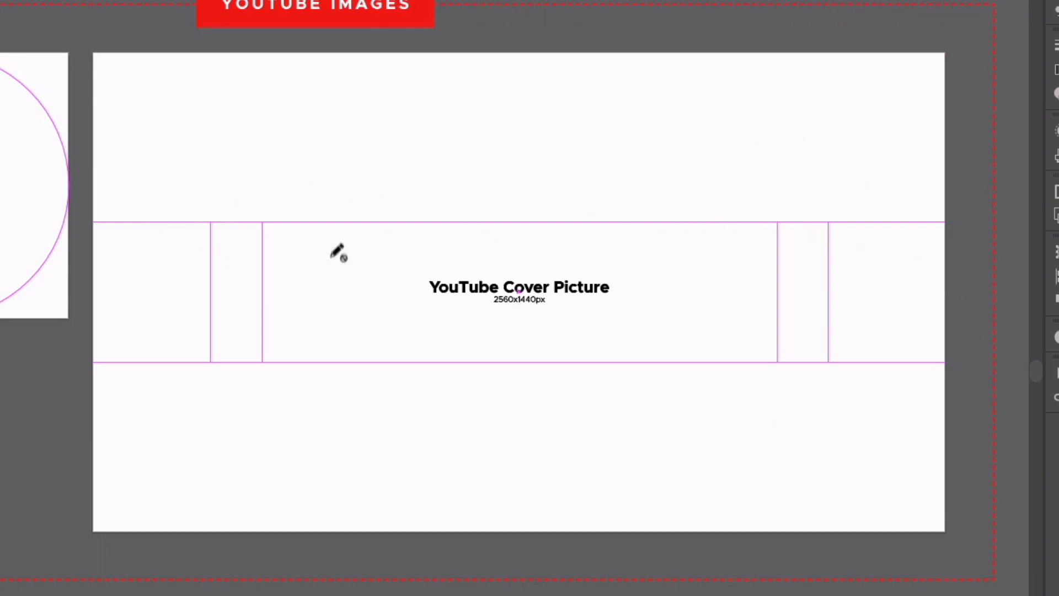
mouse_move(490, 321)
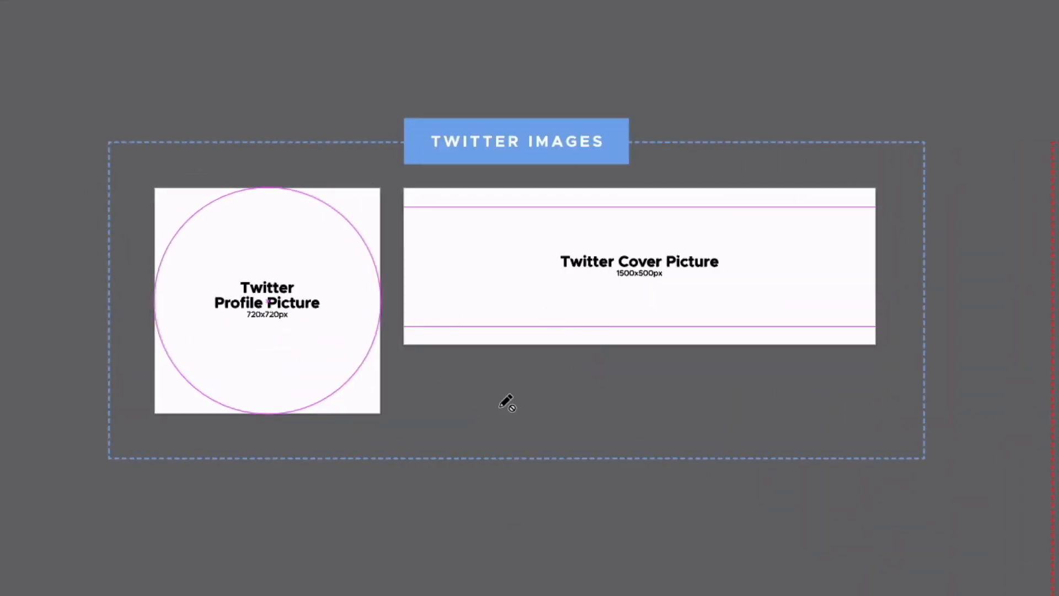
mouse_move(932, 115)
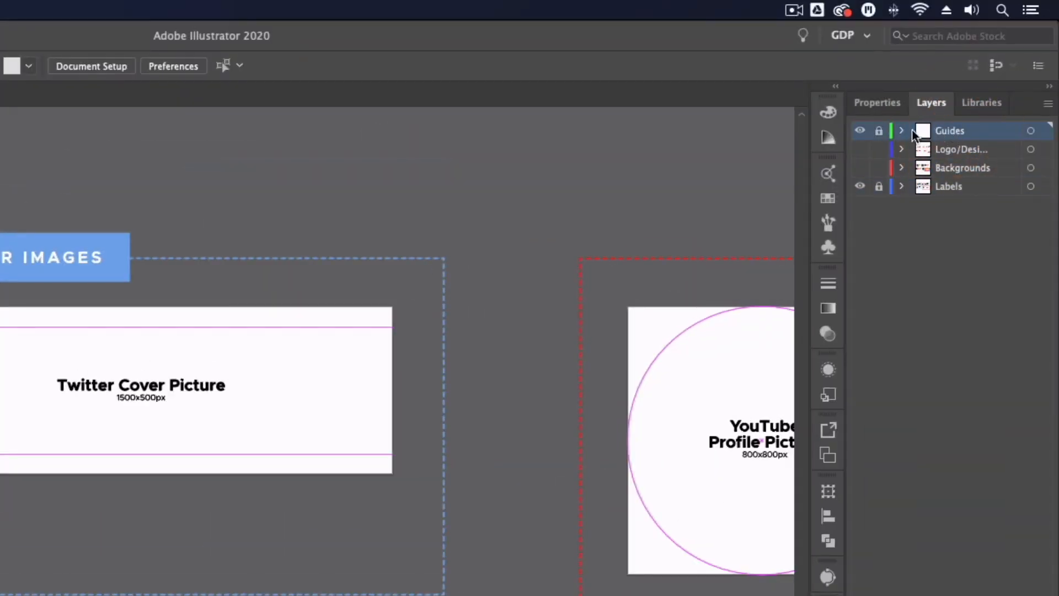
Turn on the Backgrounds layer and scroll back up to the Facebook artboards.
left_click(860, 130)
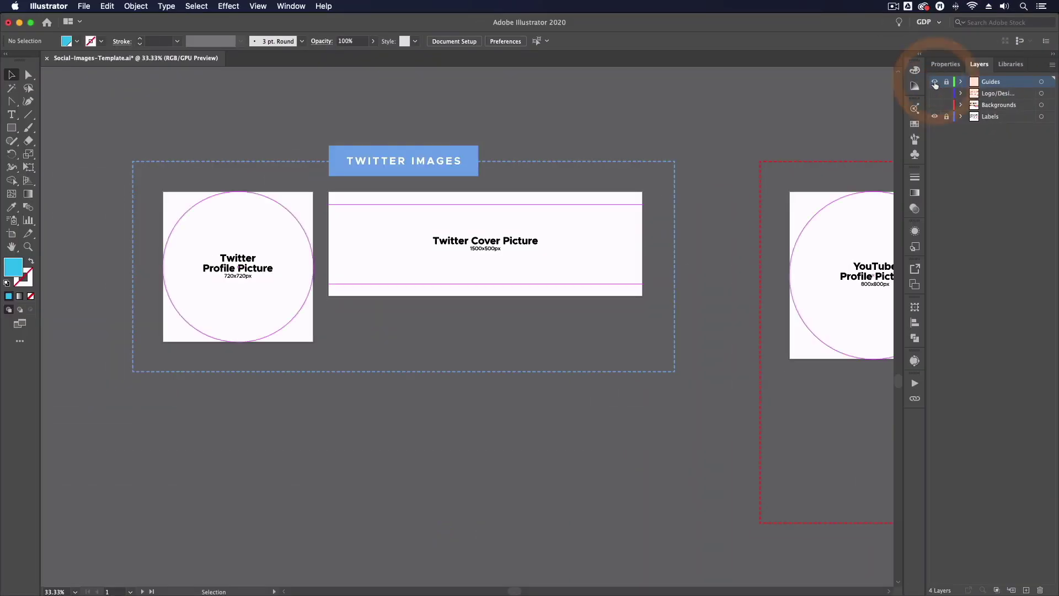
left_click(935, 81)
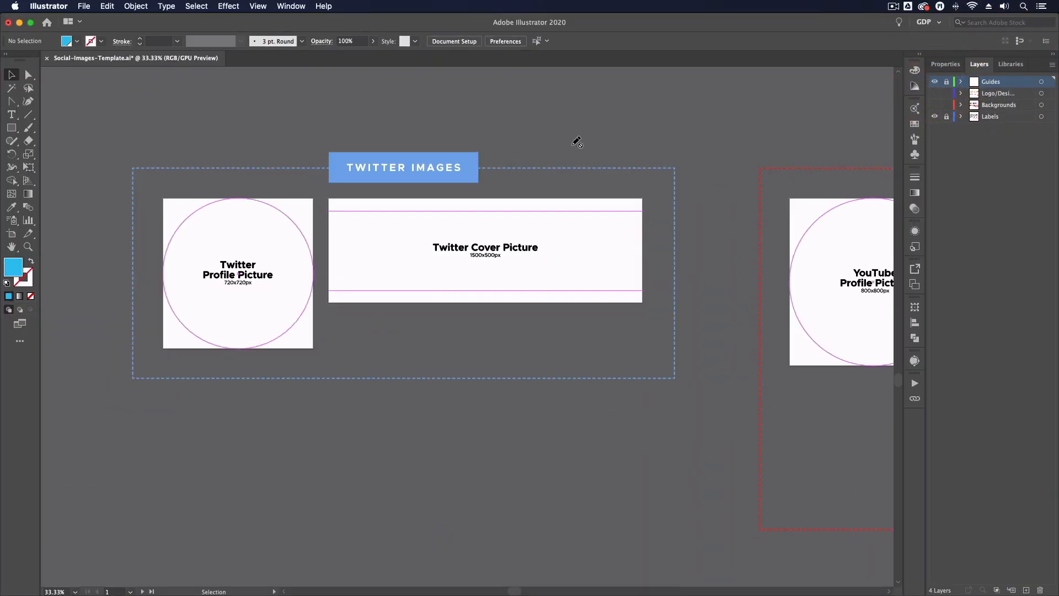
scroll("up", 3)
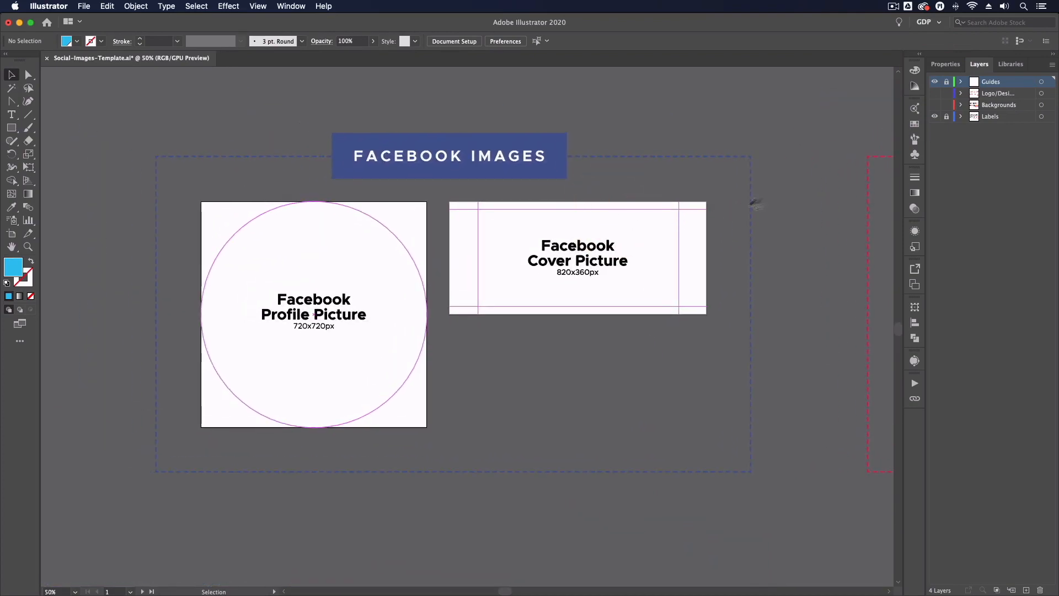
mouse_move(795, 202)
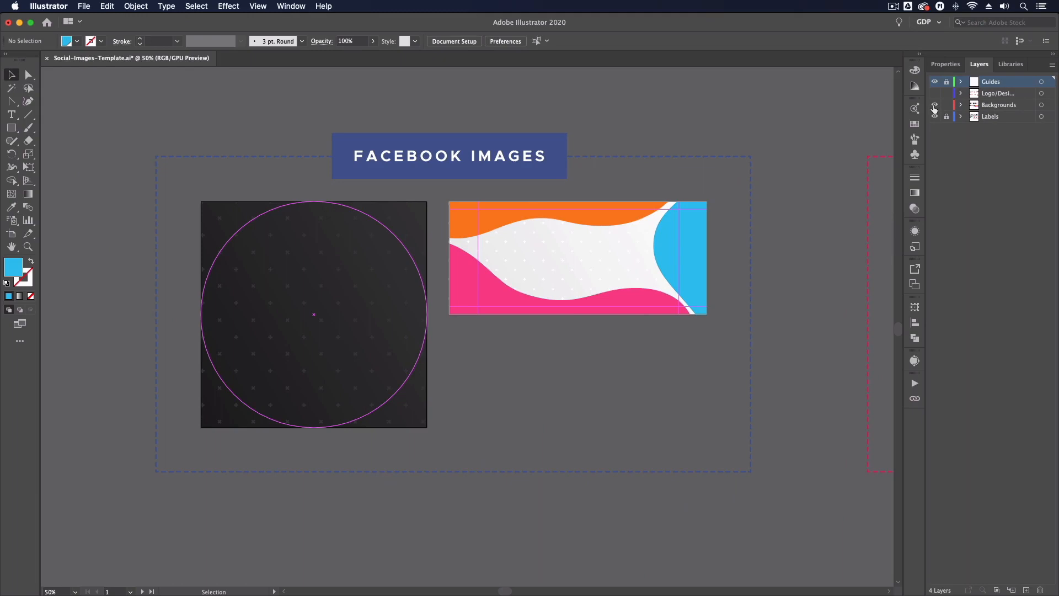
left_click(934, 104)
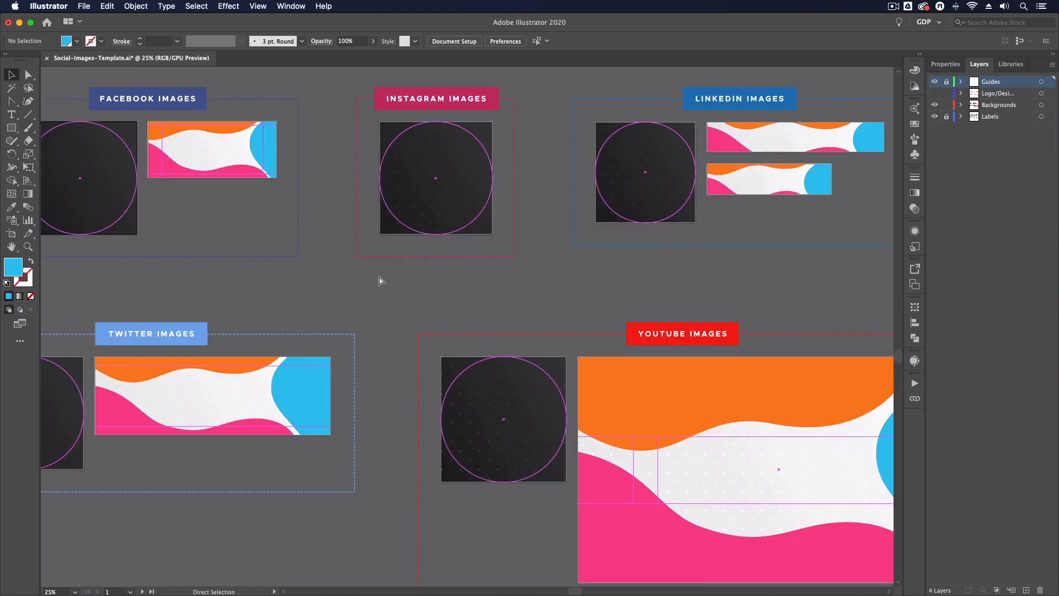
left_click(12, 75)
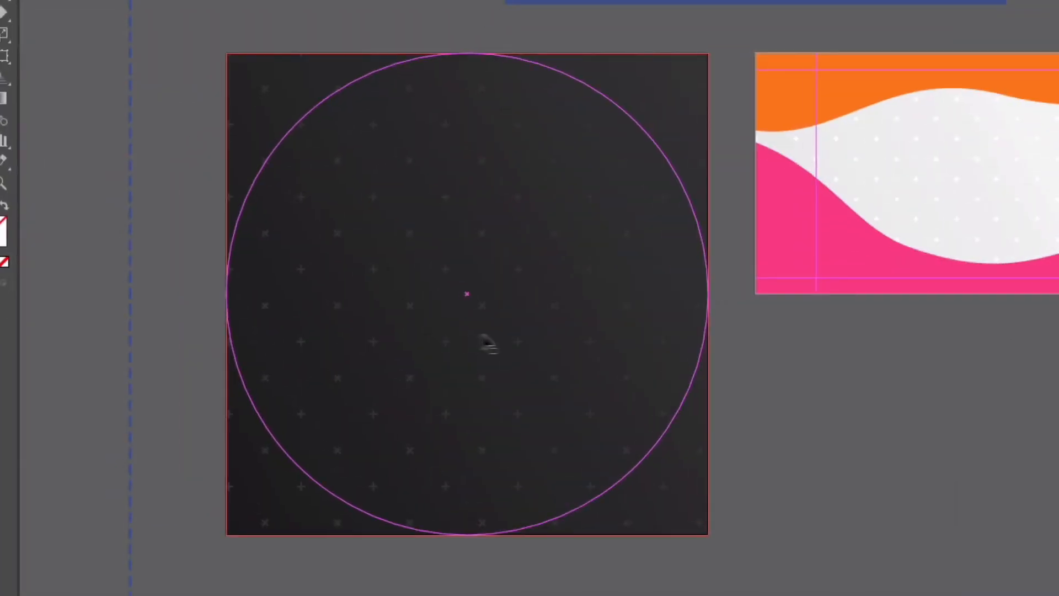
mouse_move(638, 279)
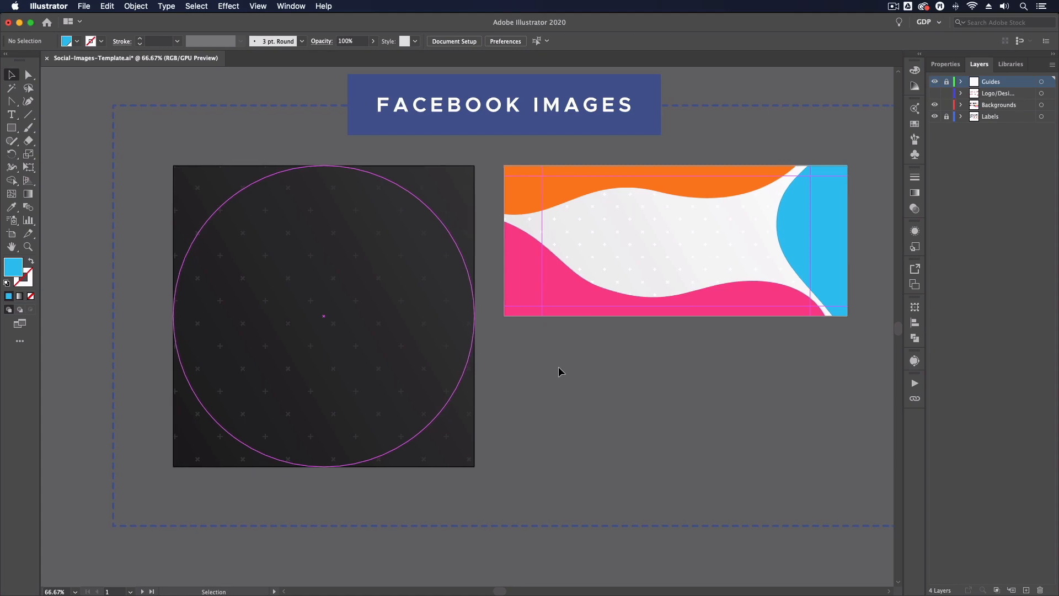
scroll("left", 3)
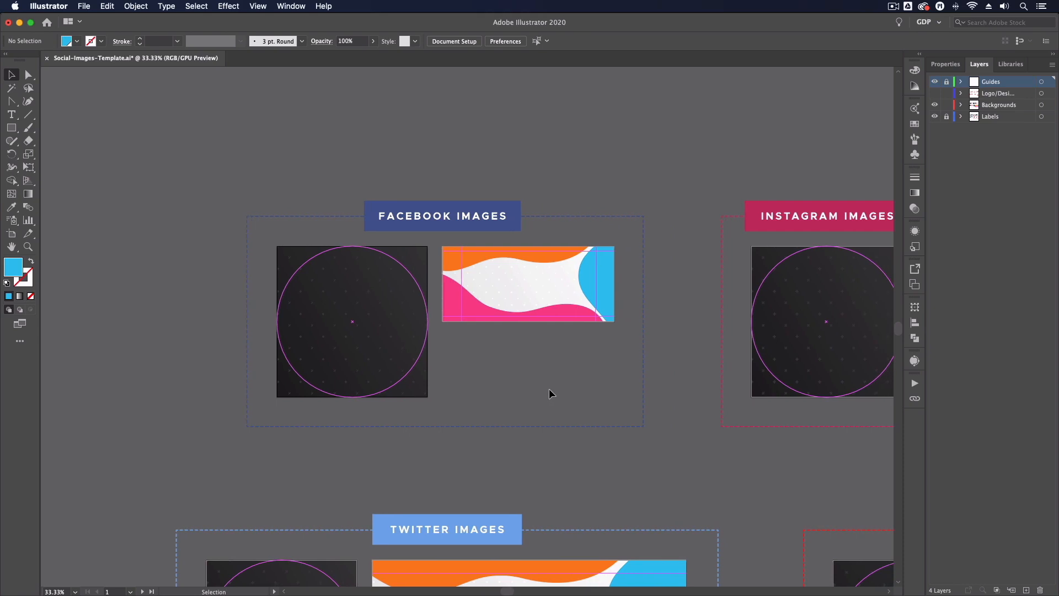
scroll("down", 3)
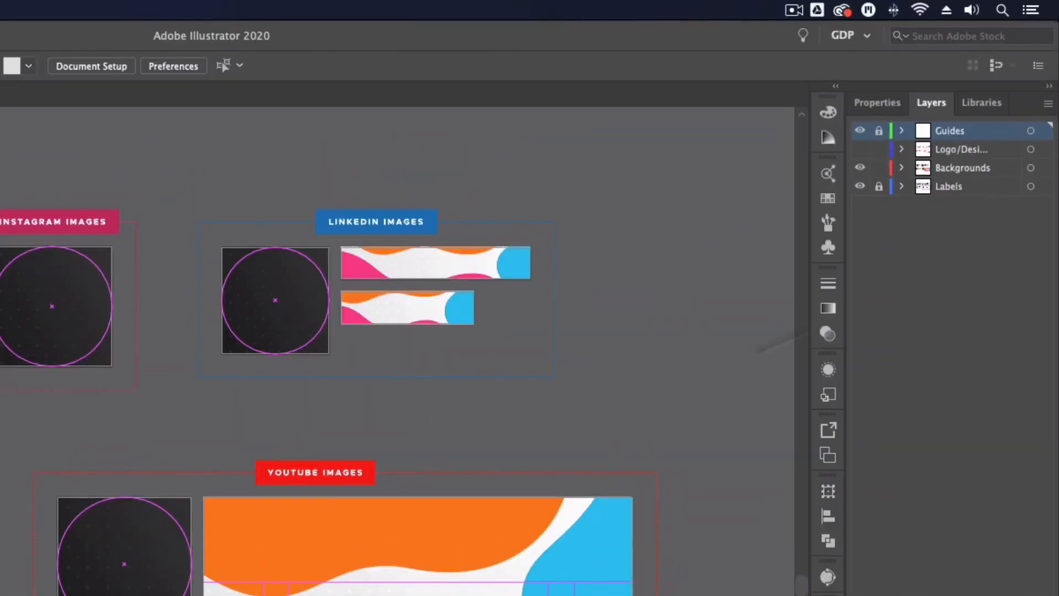
mouse_move(879, 174)
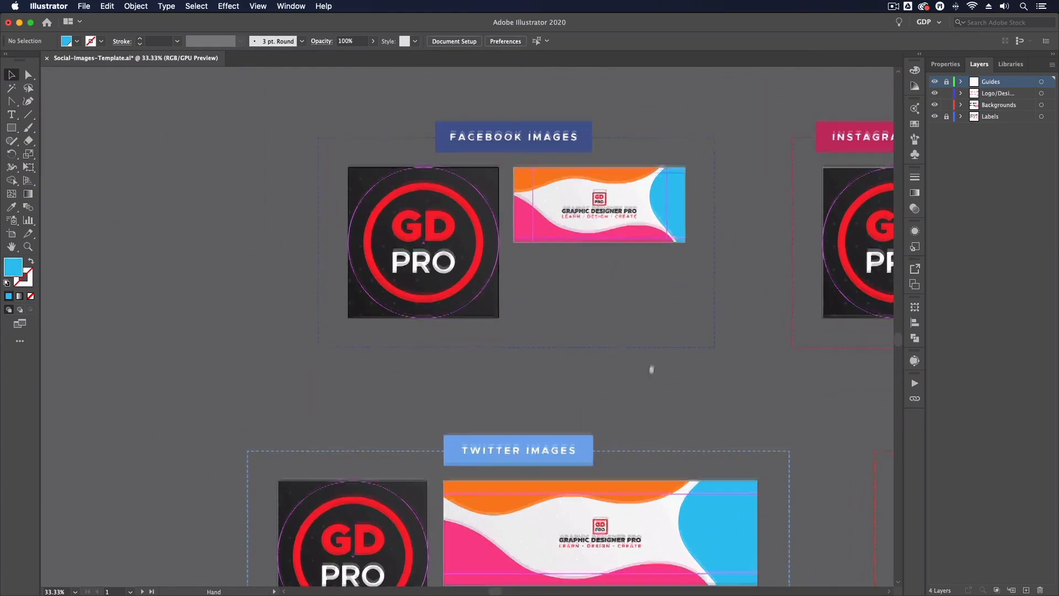
Scroll down through the artboards to view the GD PRO logos and cover branding.
scroll("down", 3)
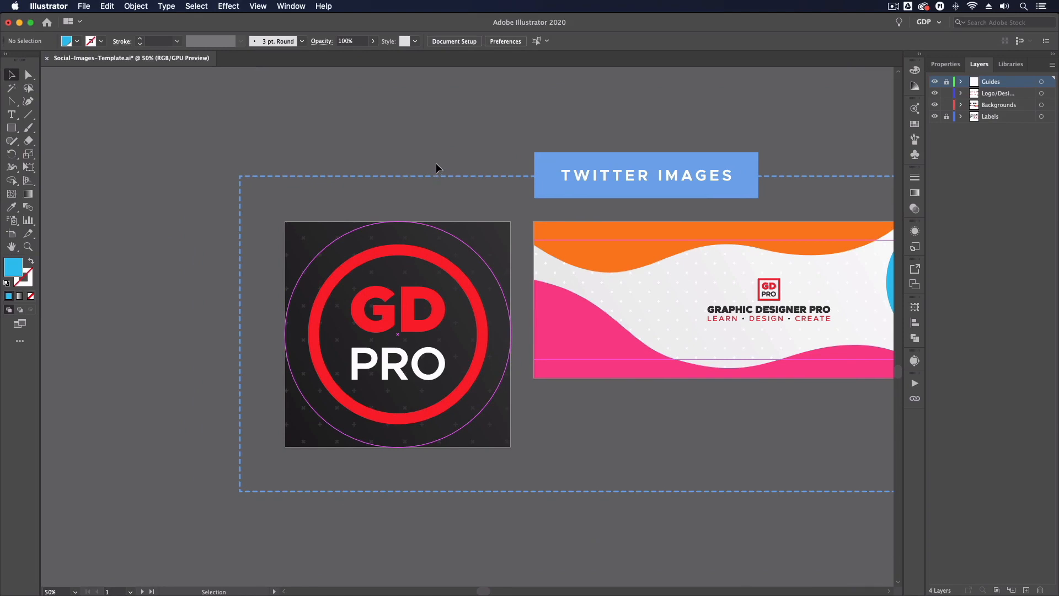
scroll("down", 3)
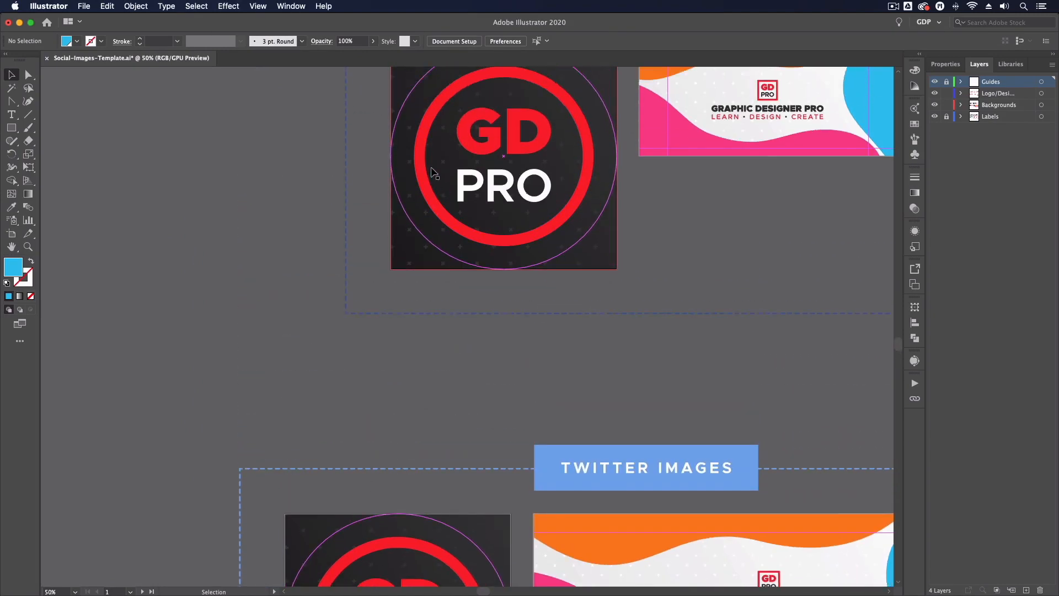
scroll("up", 3)
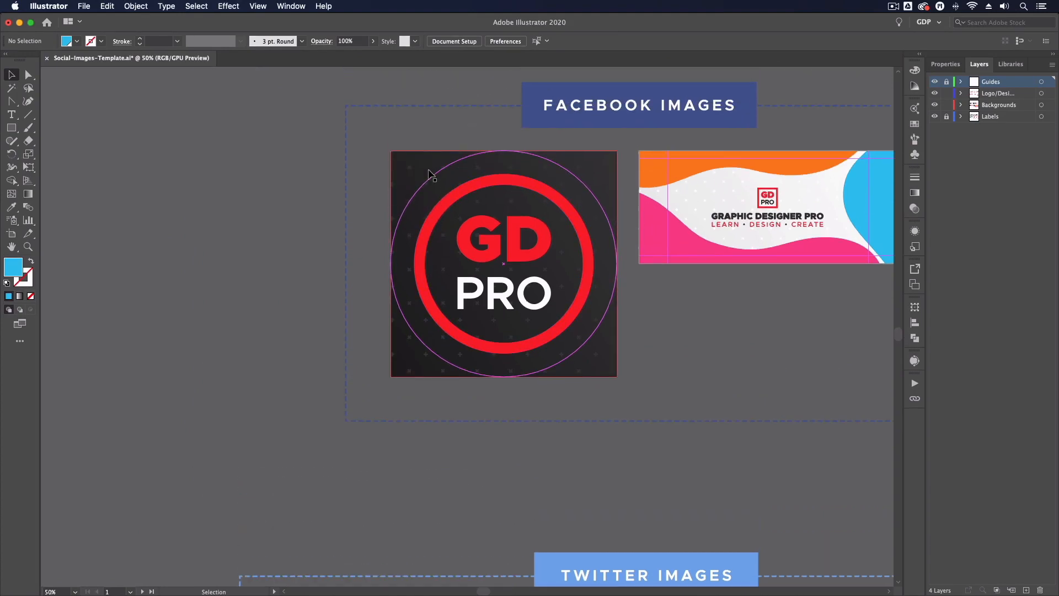
scroll("down", 3)
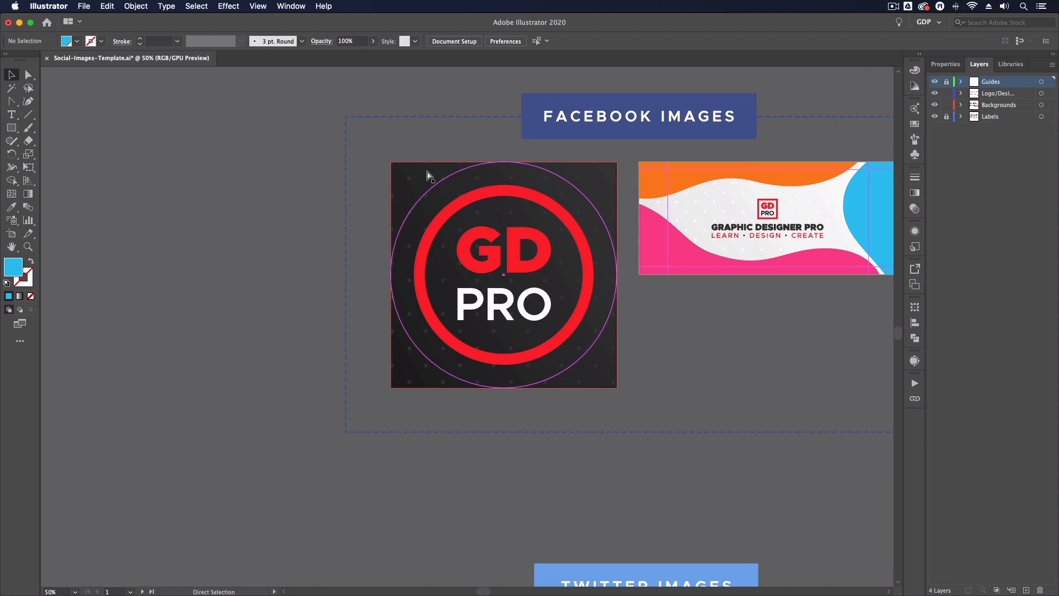
scroll("up", 3)
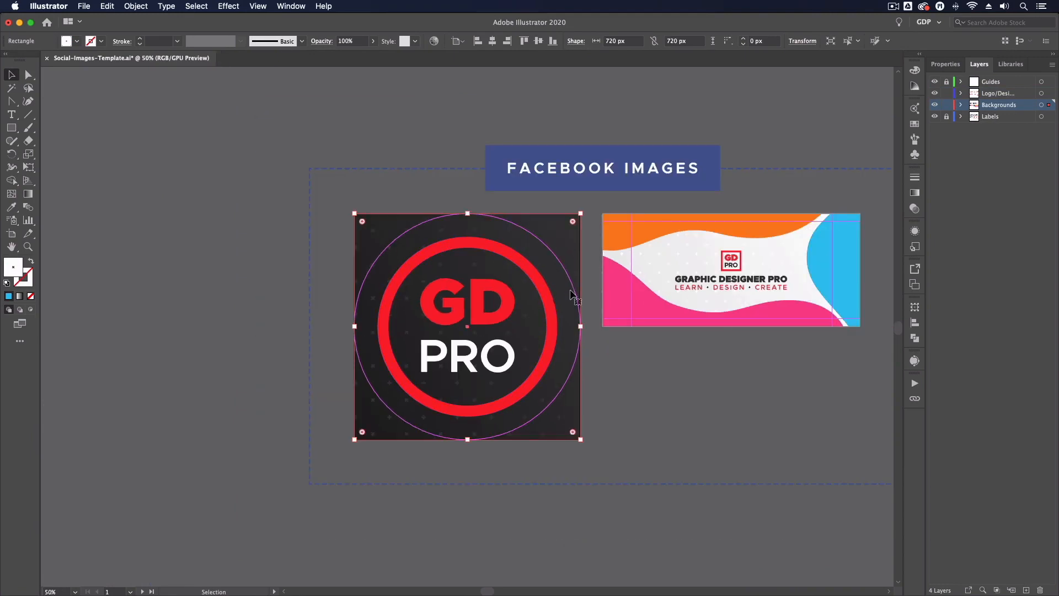
left_click(627, 356)
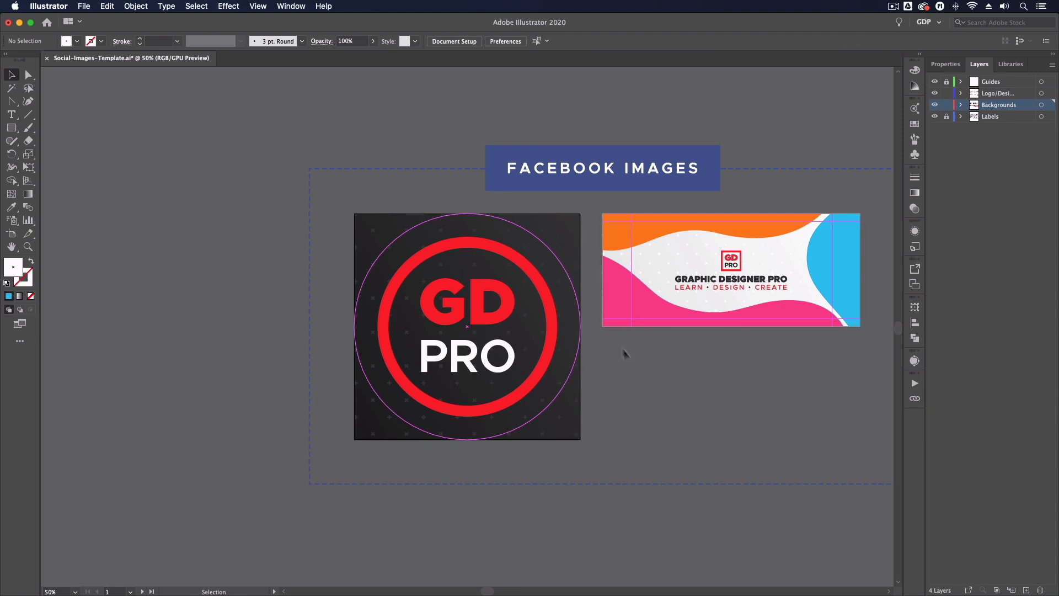
mouse_move(400, 251)
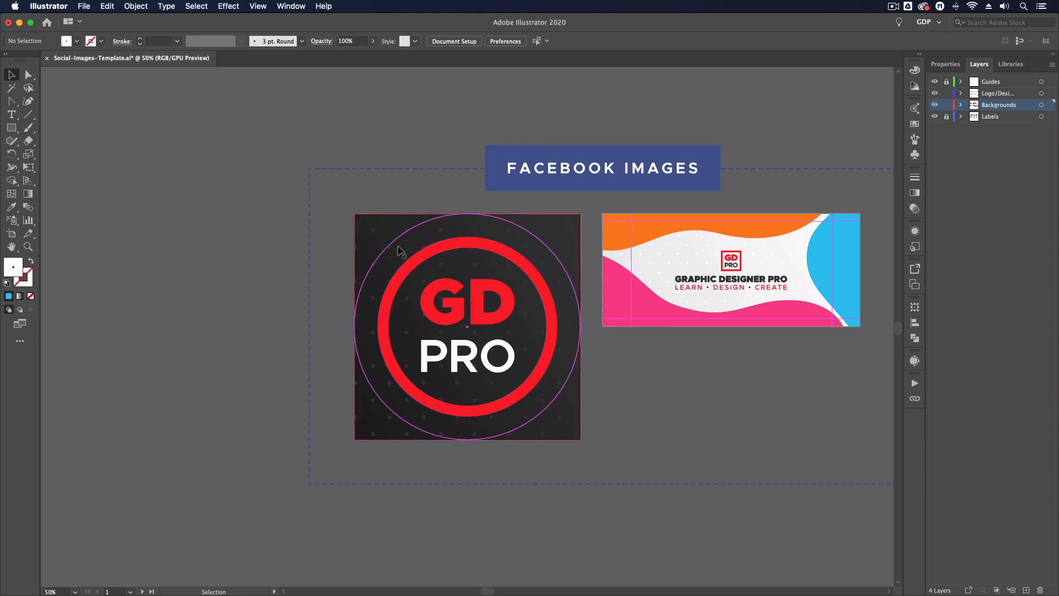
mouse_move(382, 341)
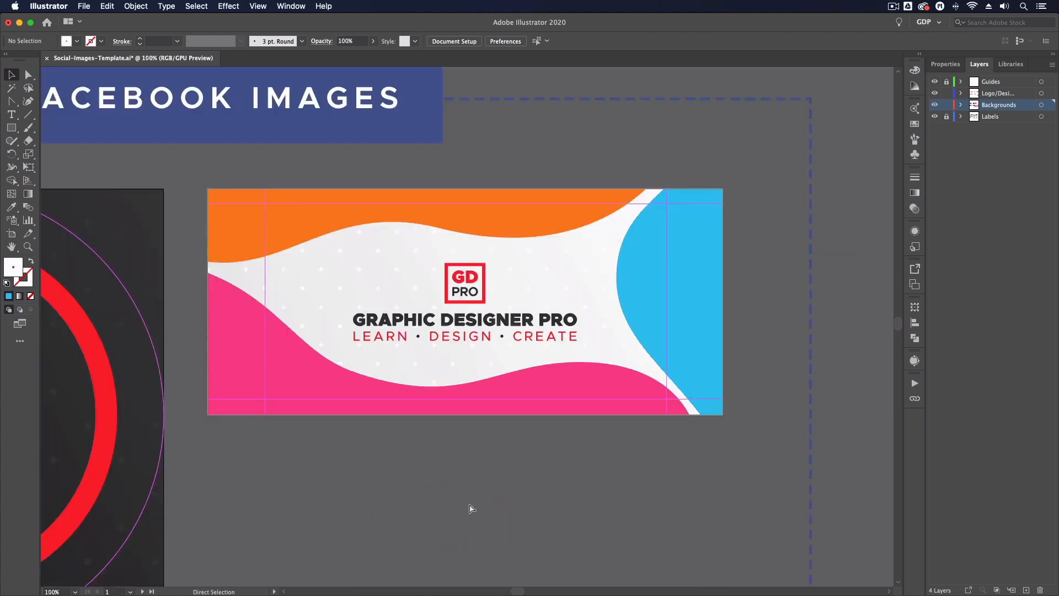
scroll("down", 3)
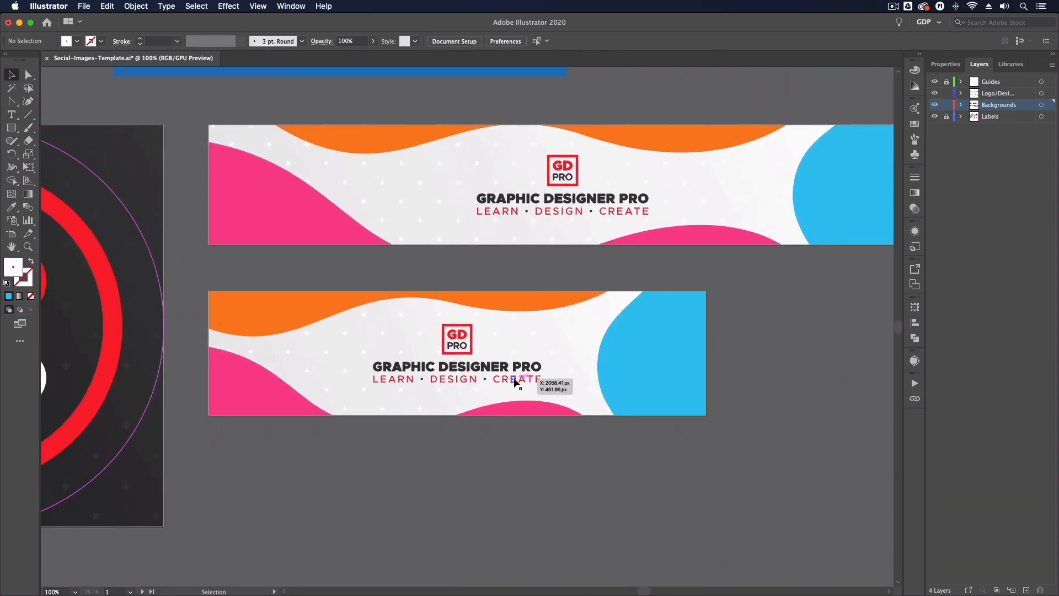
mouse_move(551, 240)
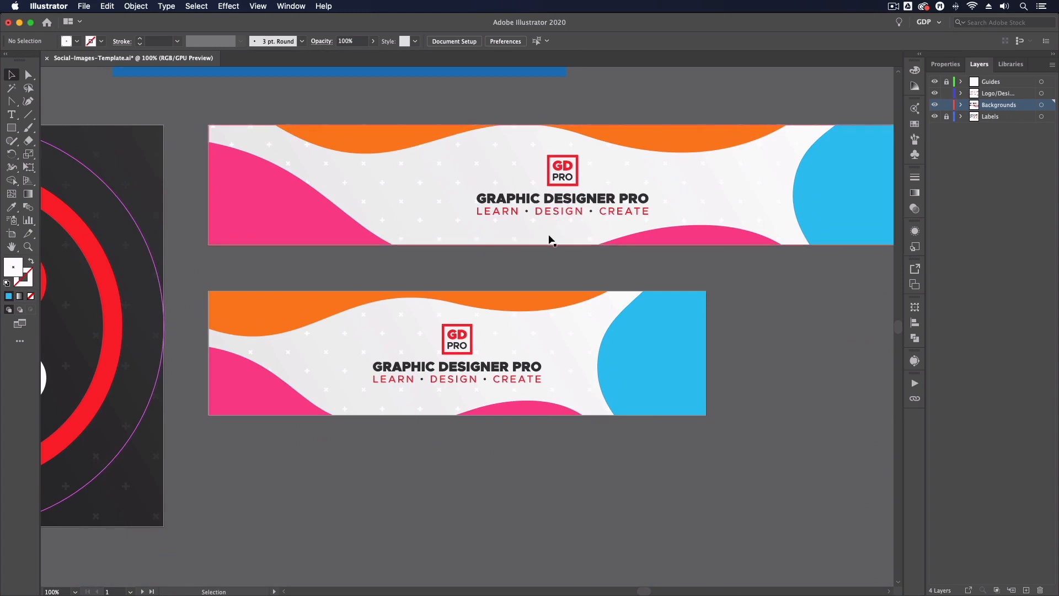
mouse_move(560, 138)
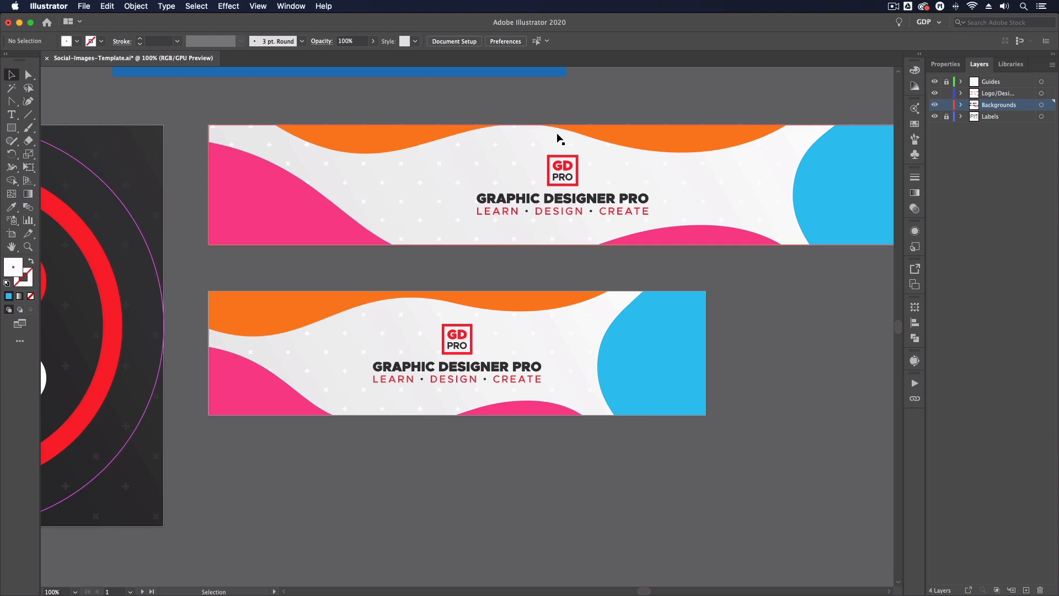
left_click(27, 74)
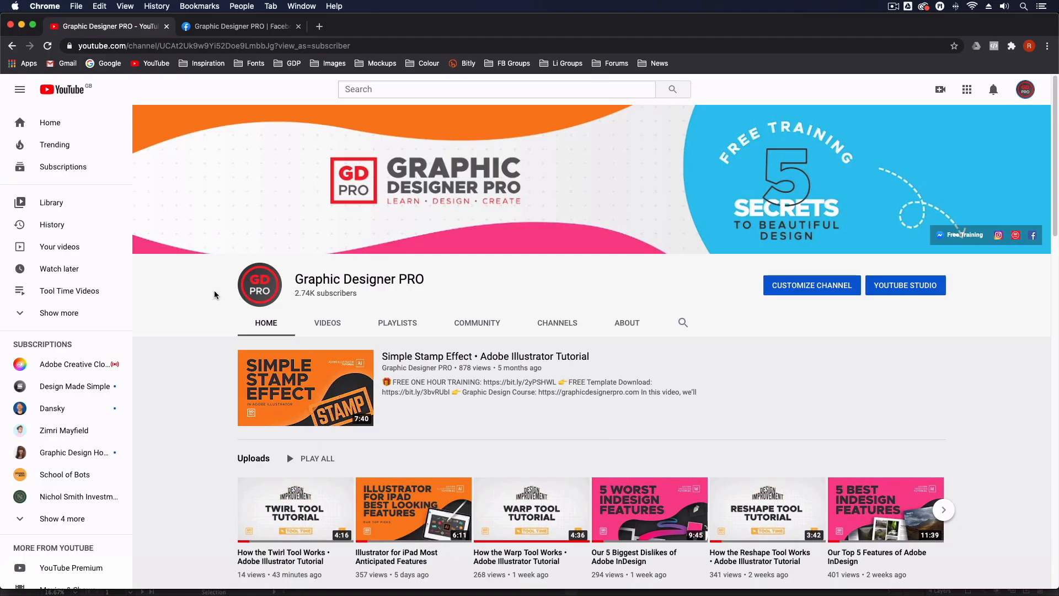
mouse_move(225, 305)
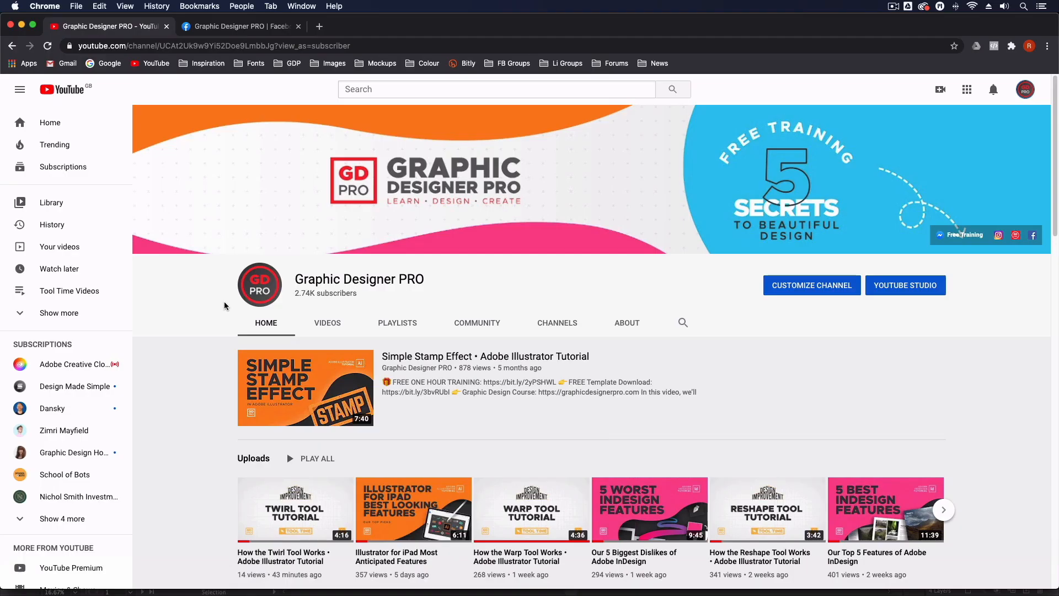
mouse_move(753, 271)
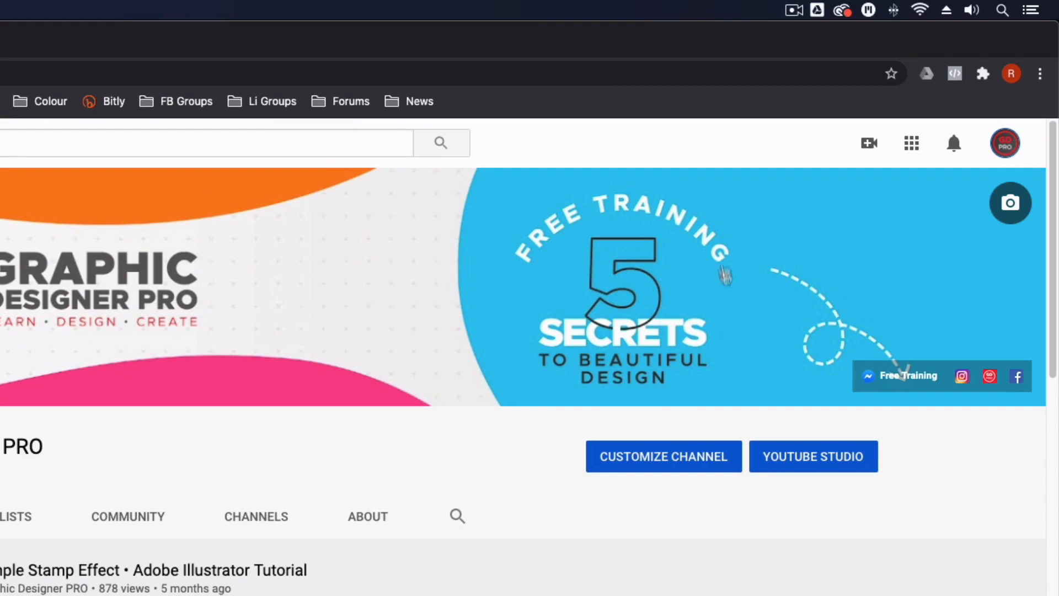
mouse_move(803, 443)
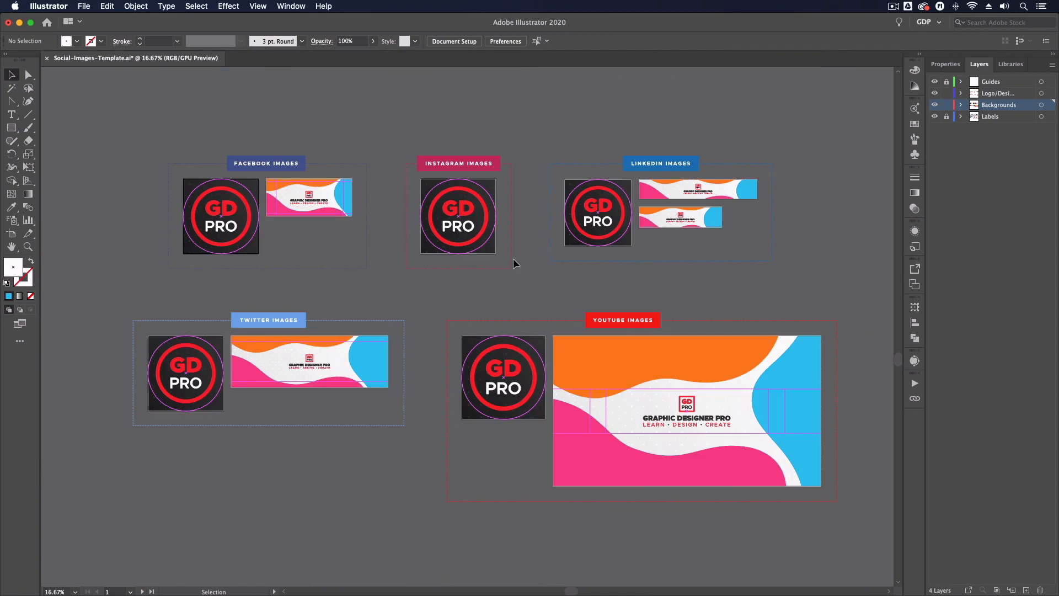
mouse_move(466, 269)
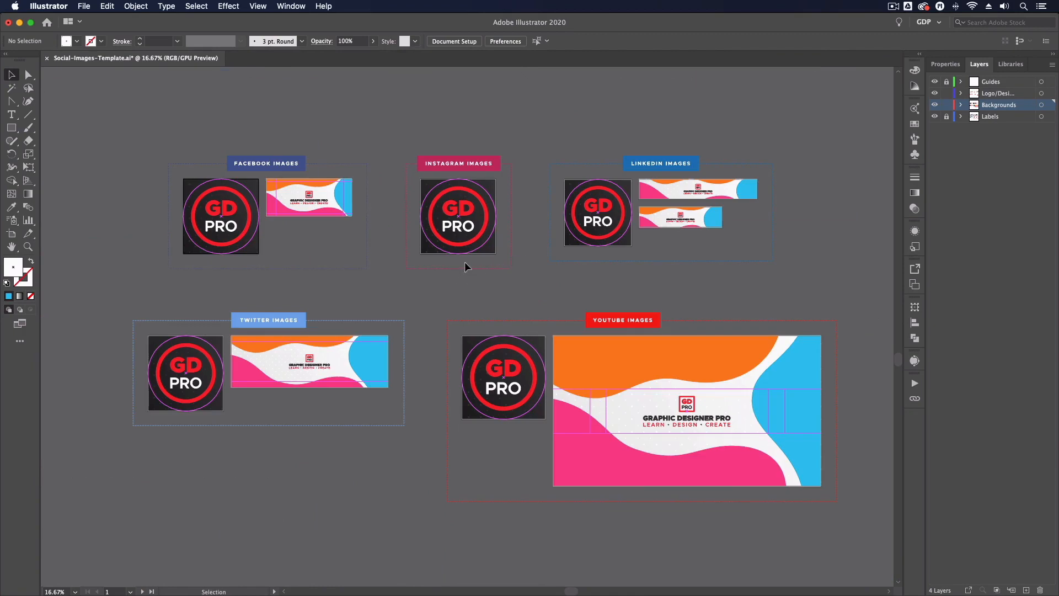
mouse_move(395, 275)
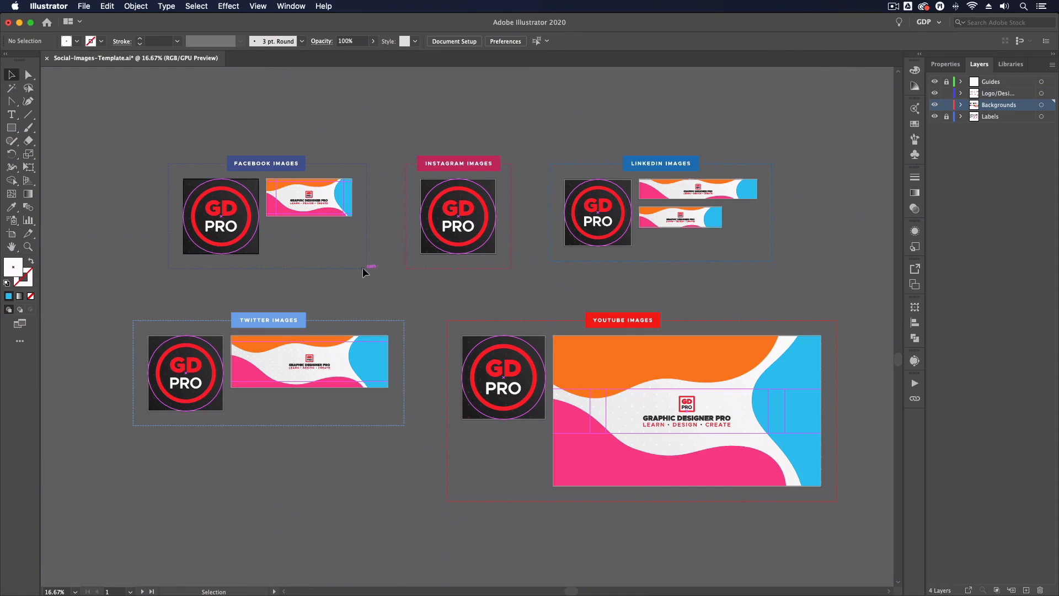
mouse_move(236, 106)
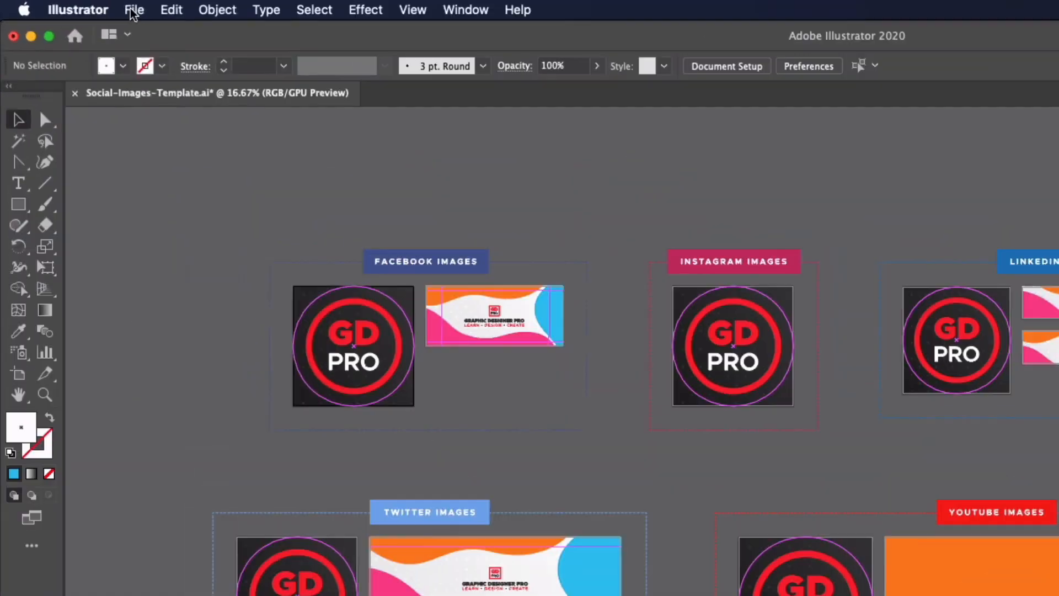
Open Export for Screens and set the artboard range to 1–10.
left_click(135, 9)
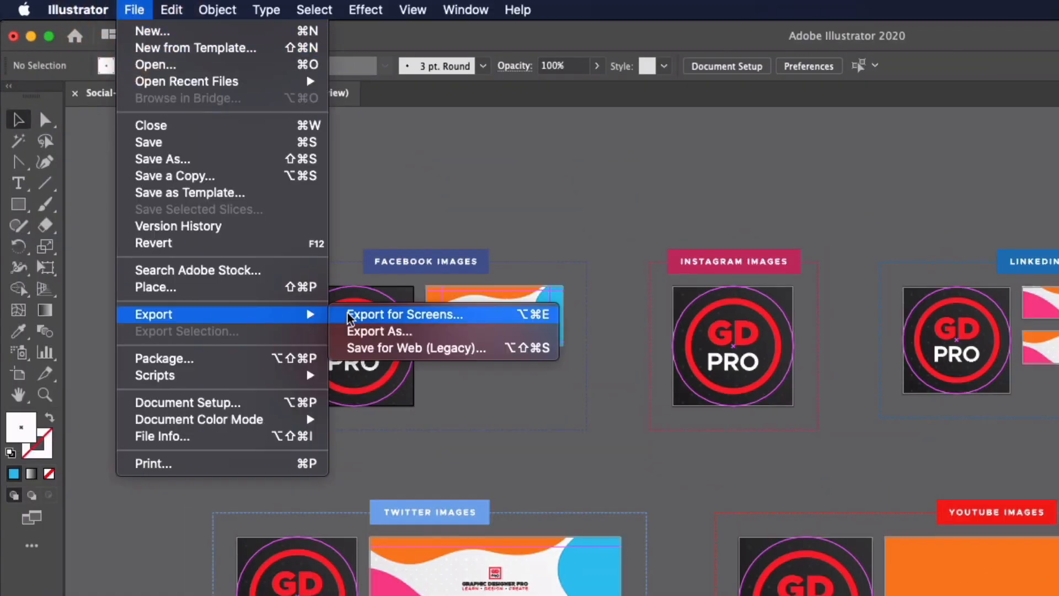
left_click(404, 314)
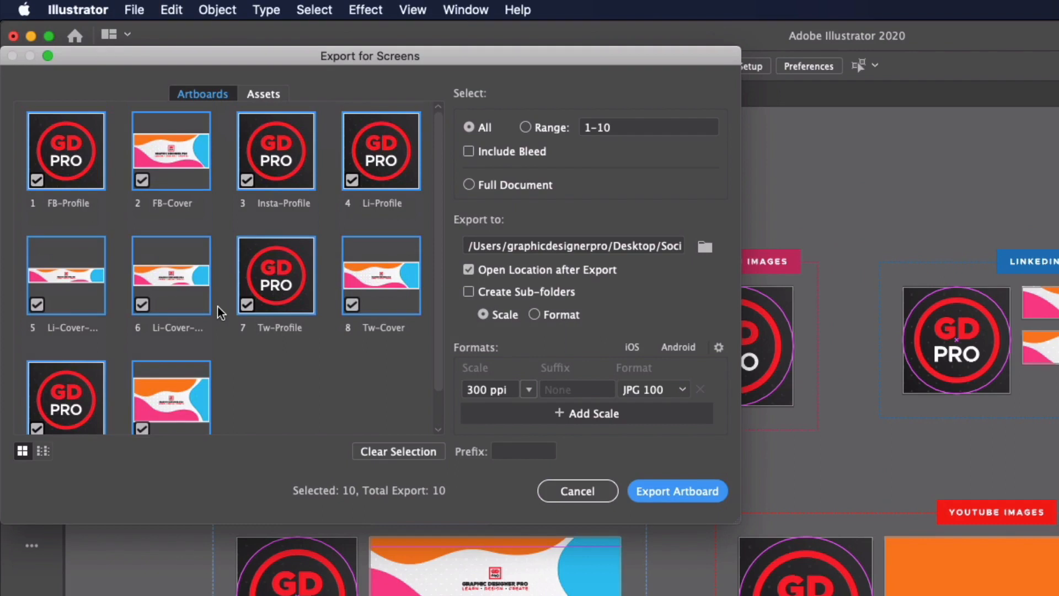
mouse_move(67, 170)
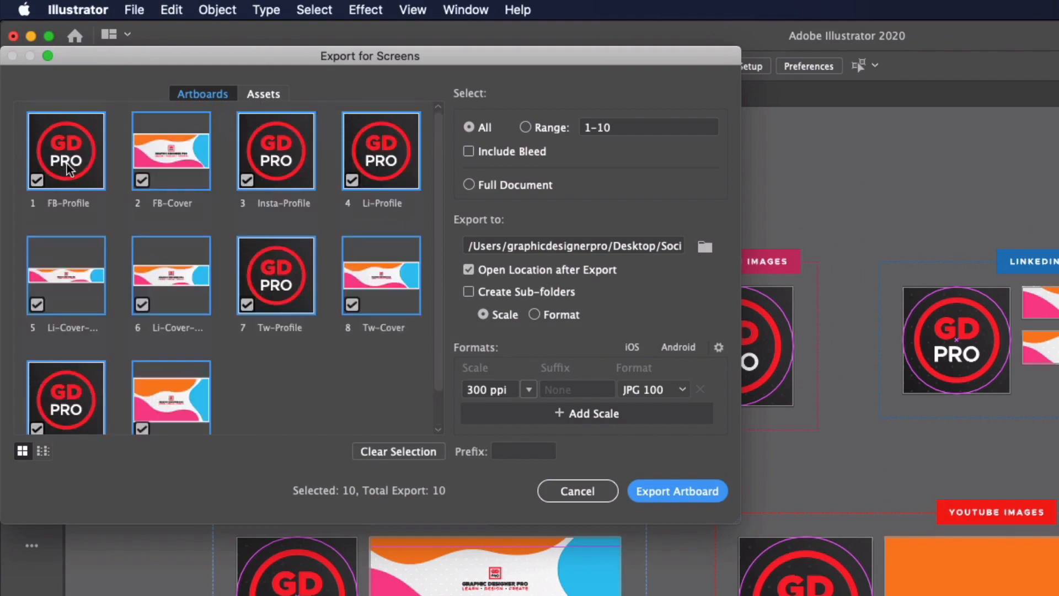
mouse_move(166, 209)
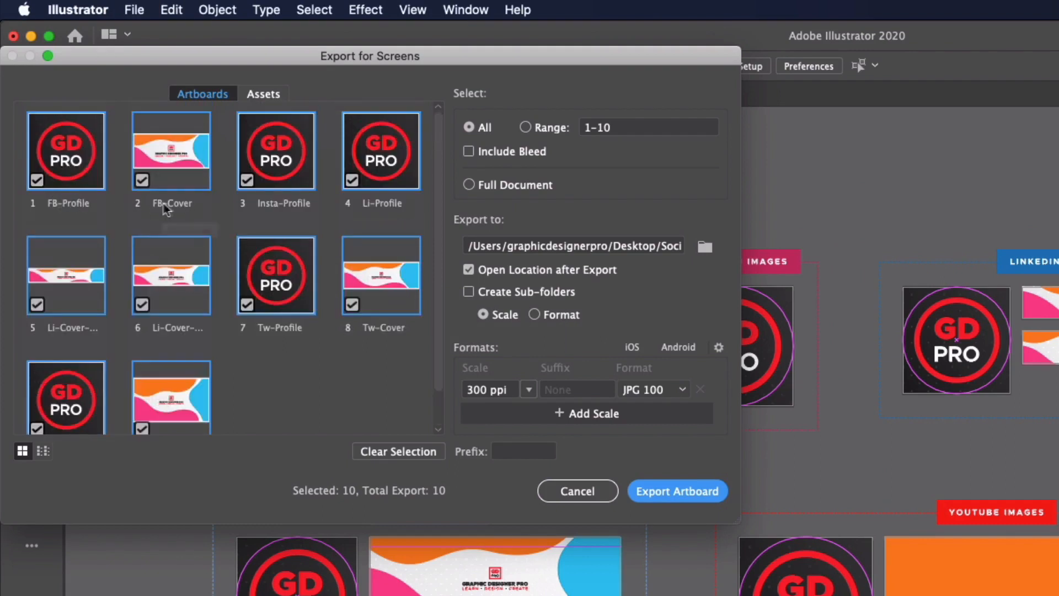
mouse_move(298, 259)
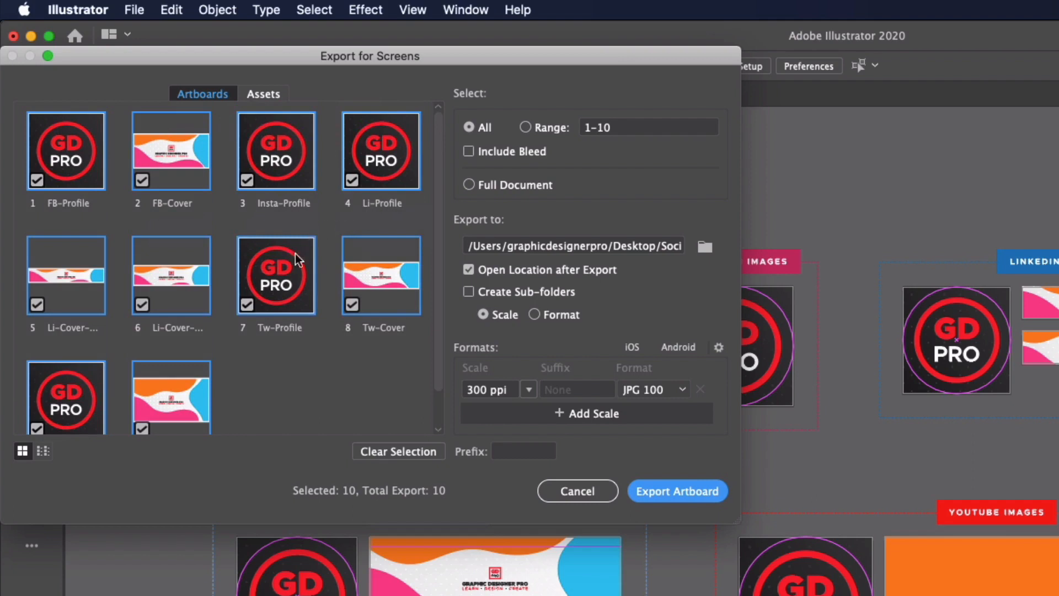
mouse_move(307, 350)
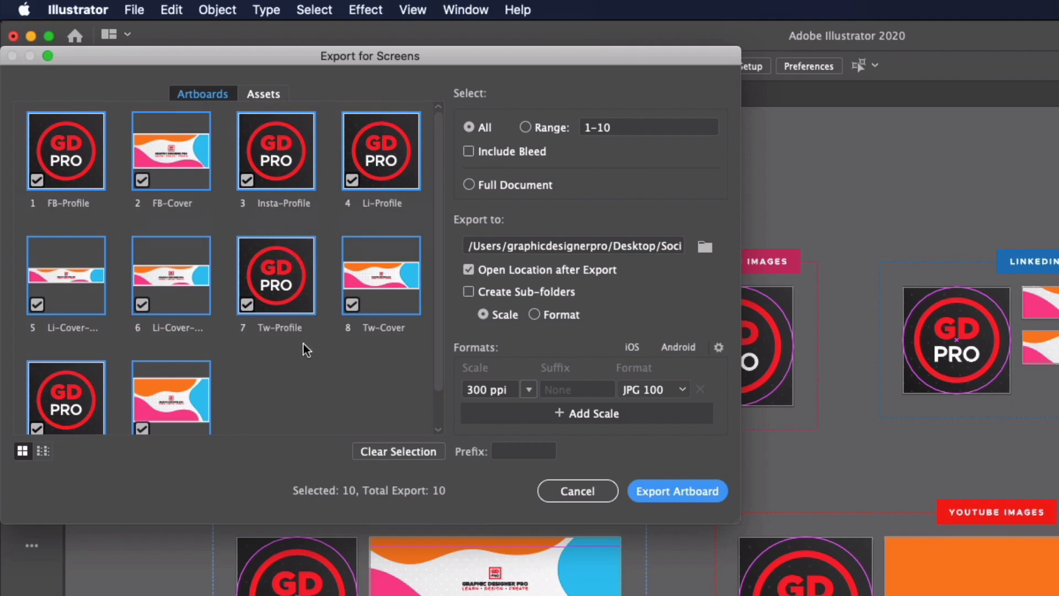
mouse_move(301, 377)
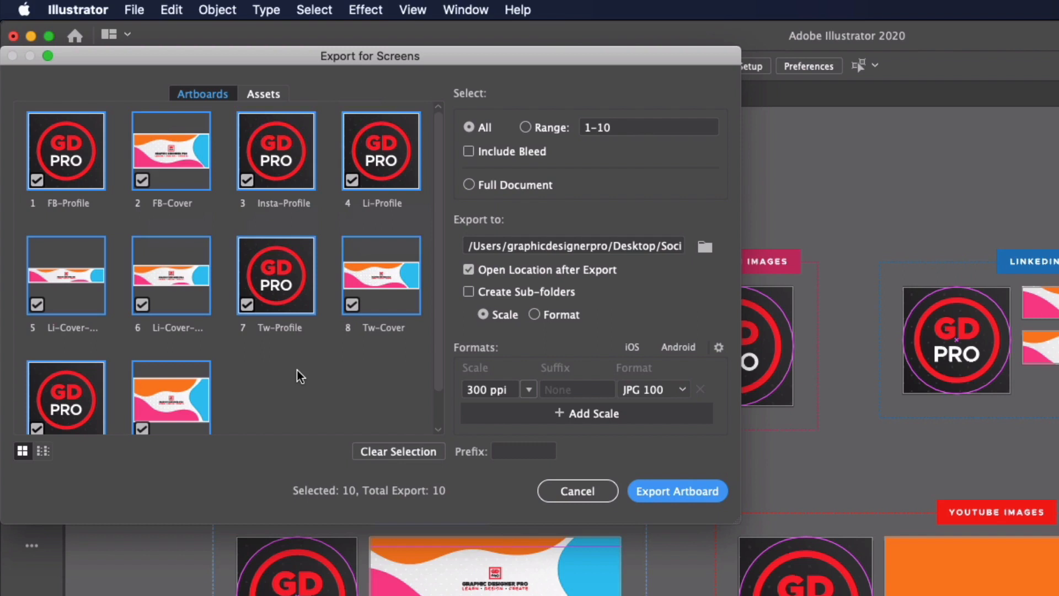
mouse_move(296, 376)
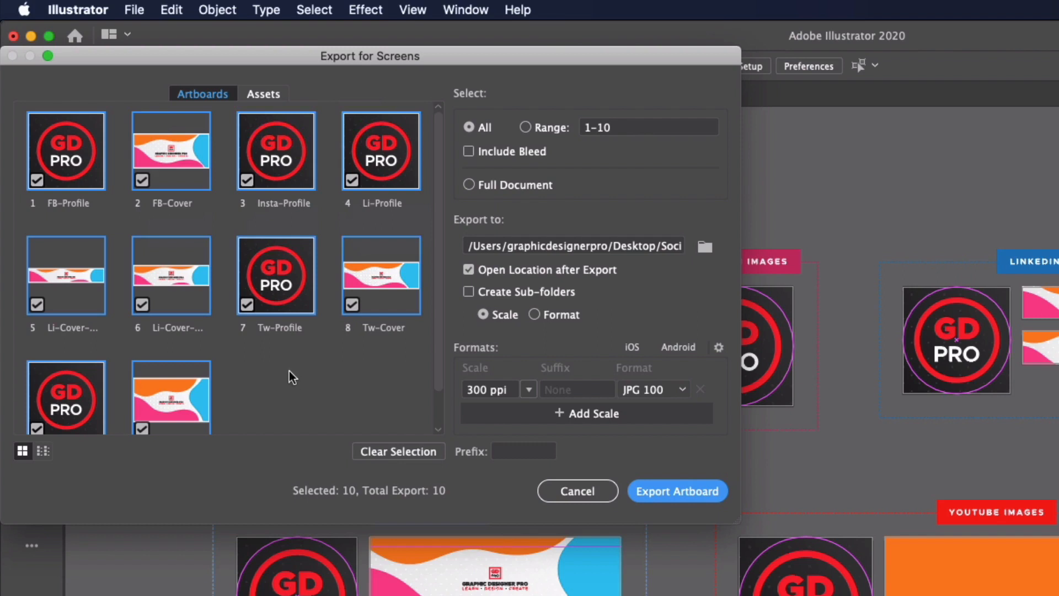
scroll("down", 3)
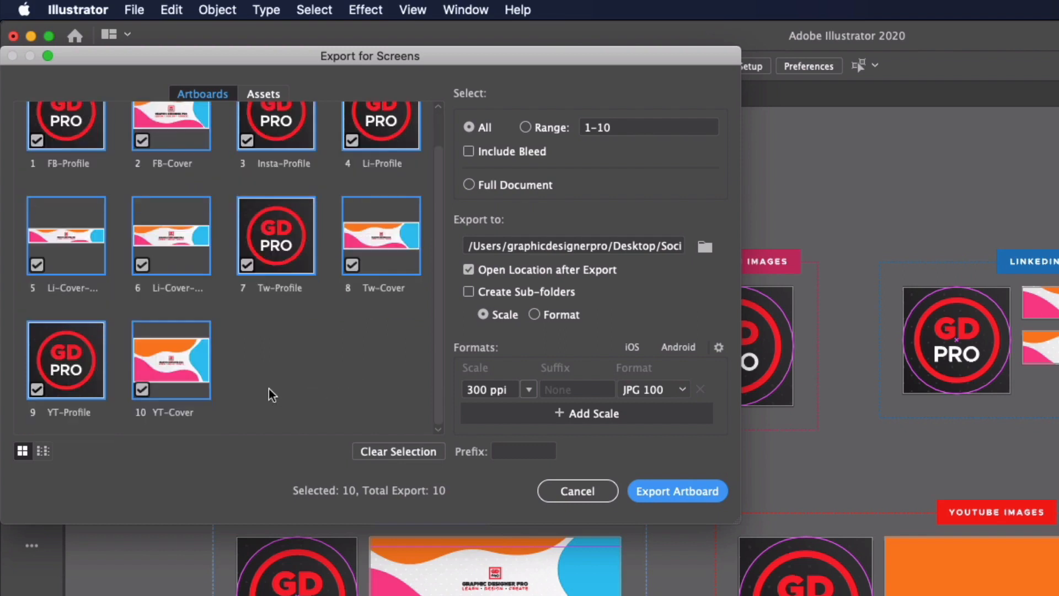
mouse_move(122, 205)
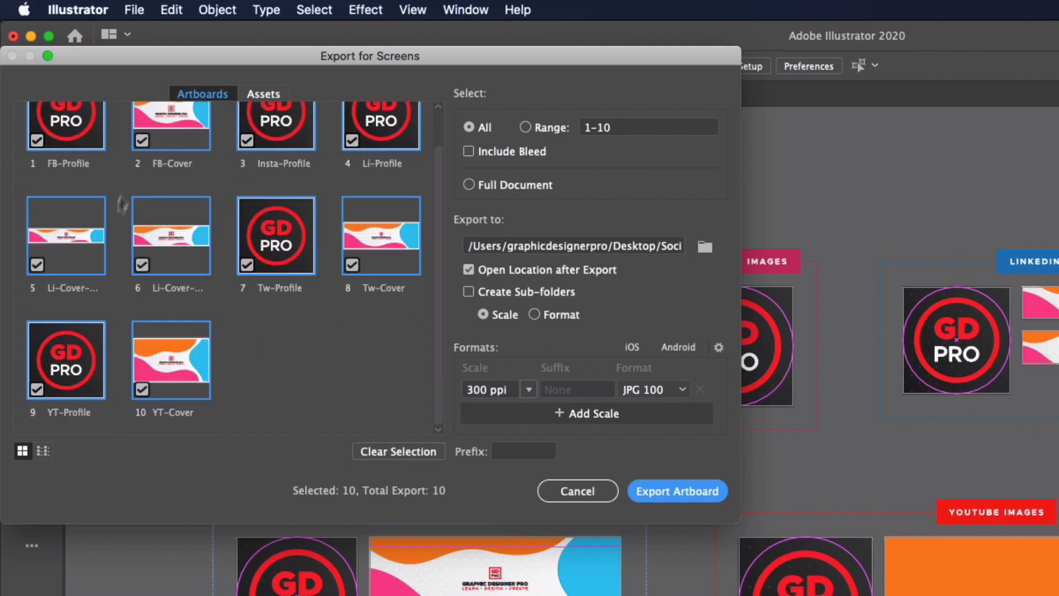
left_click(398, 451)
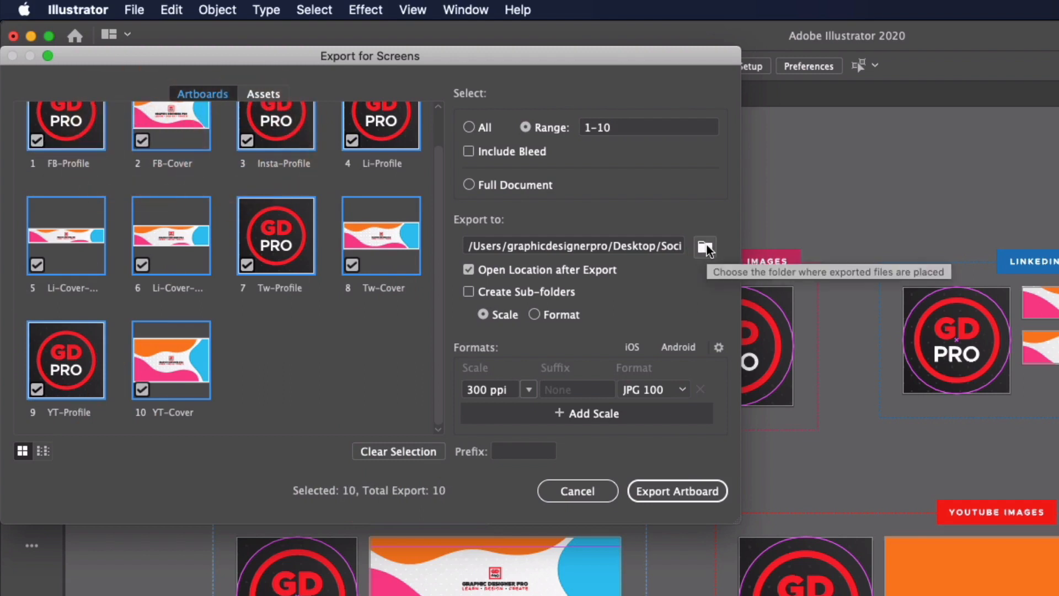
Choose Desktop/Social Images as the export destination folder.
left_click(704, 245)
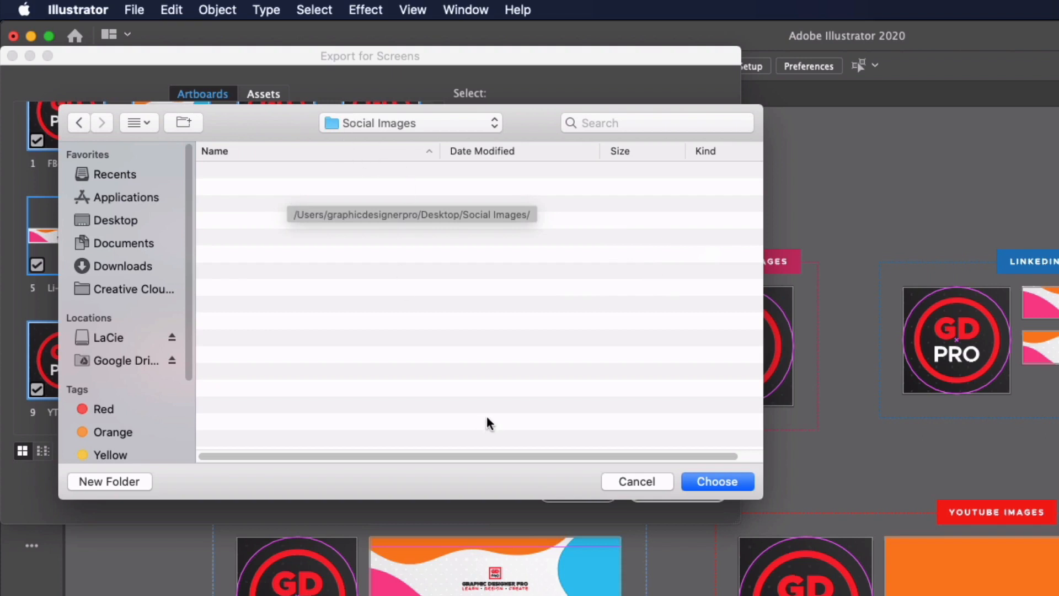
left_click(716, 482)
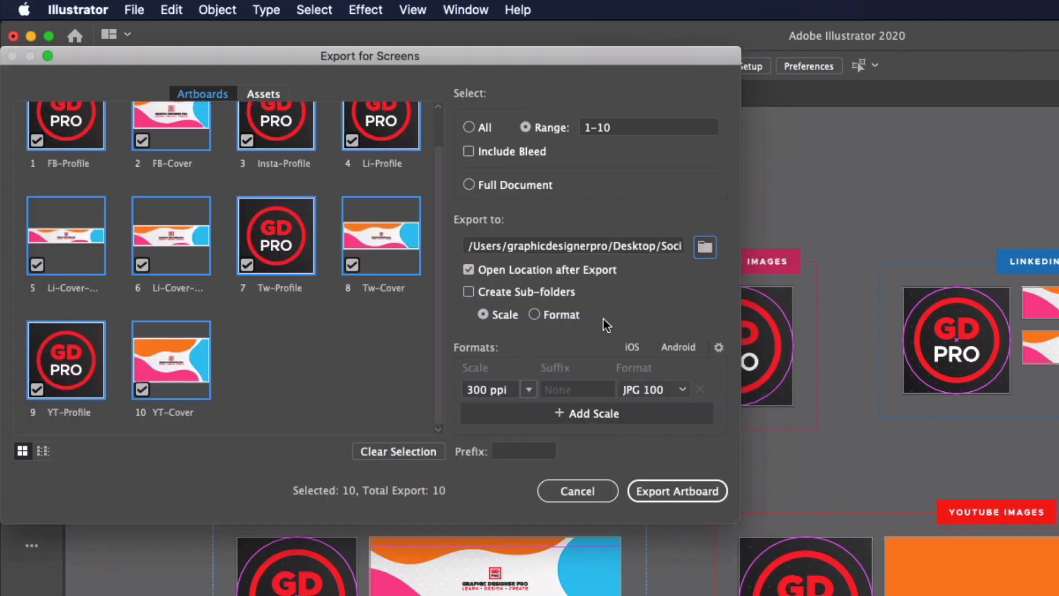
mouse_move(534, 429)
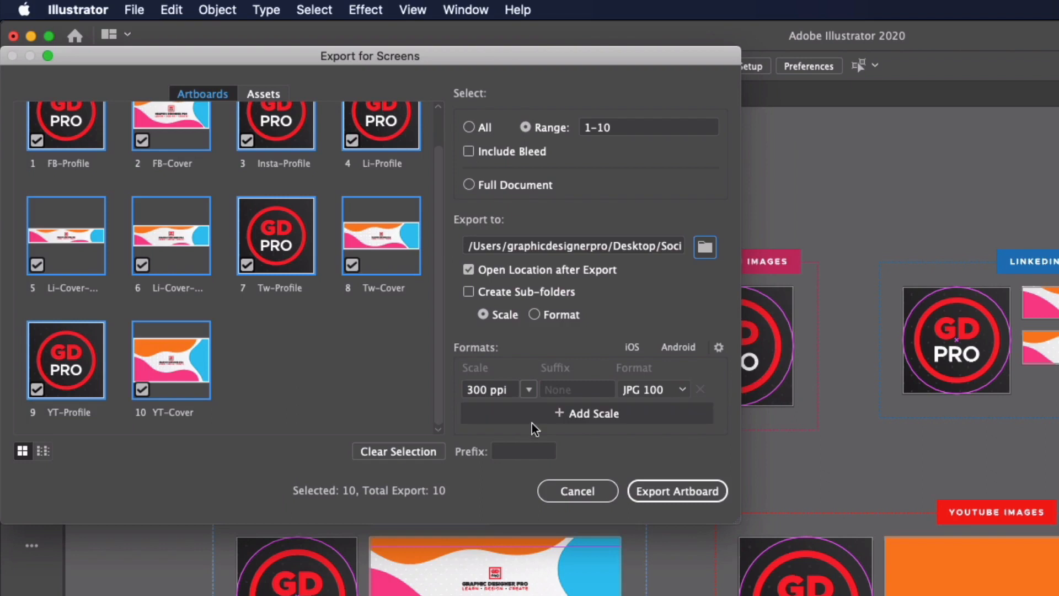
mouse_move(618, 413)
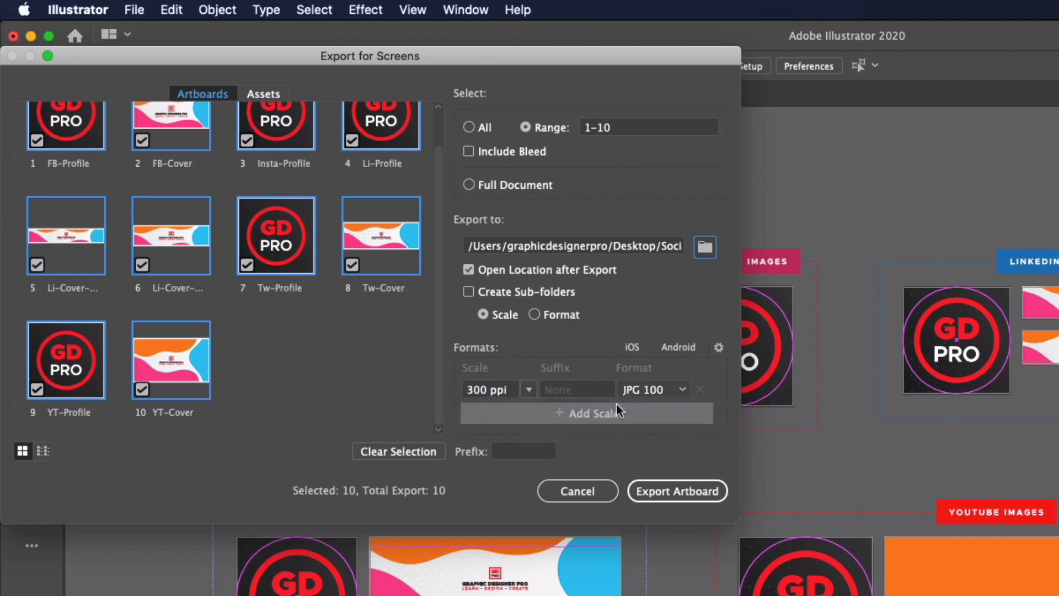
mouse_move(683, 389)
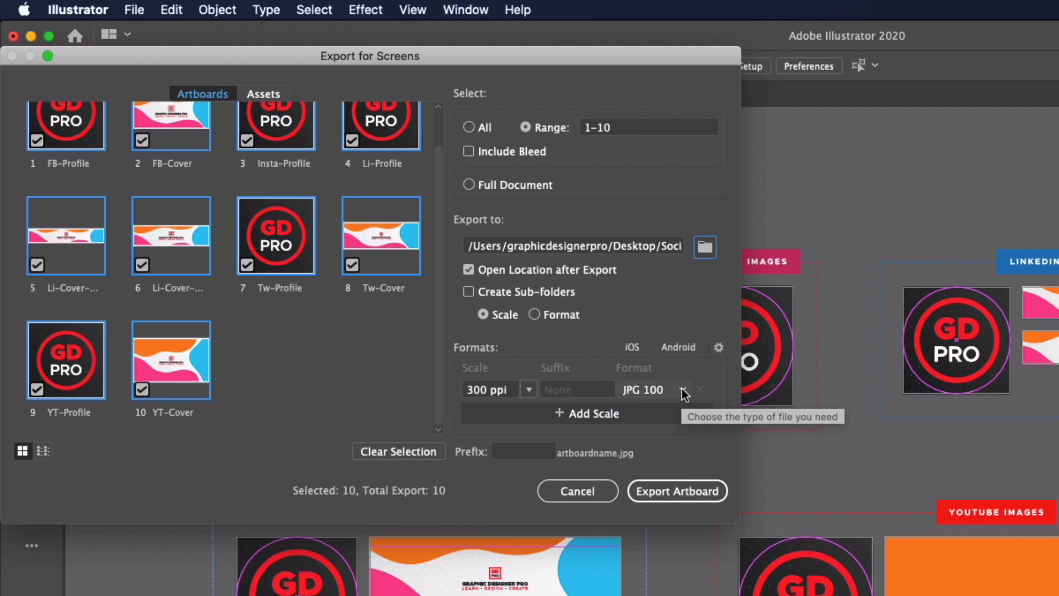
mouse_move(685, 394)
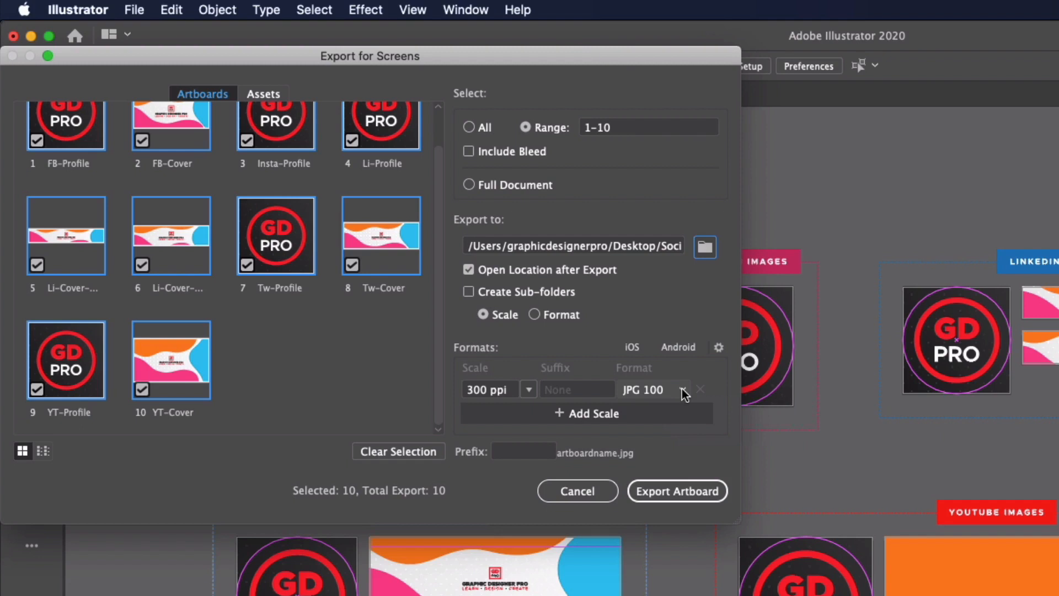
left_click(683, 389)
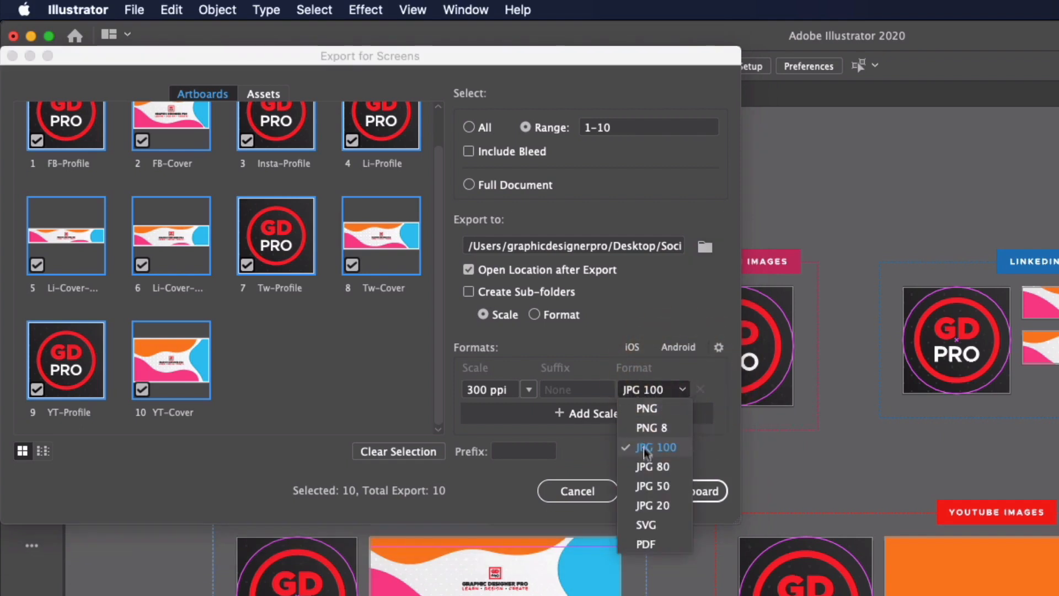
mouse_move(654, 454)
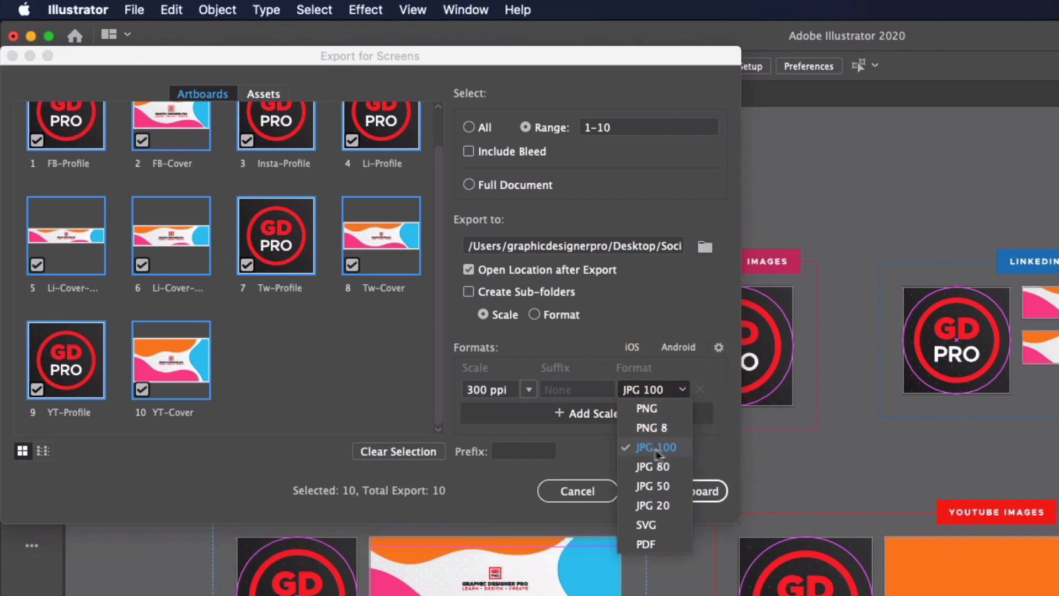
mouse_move(602, 368)
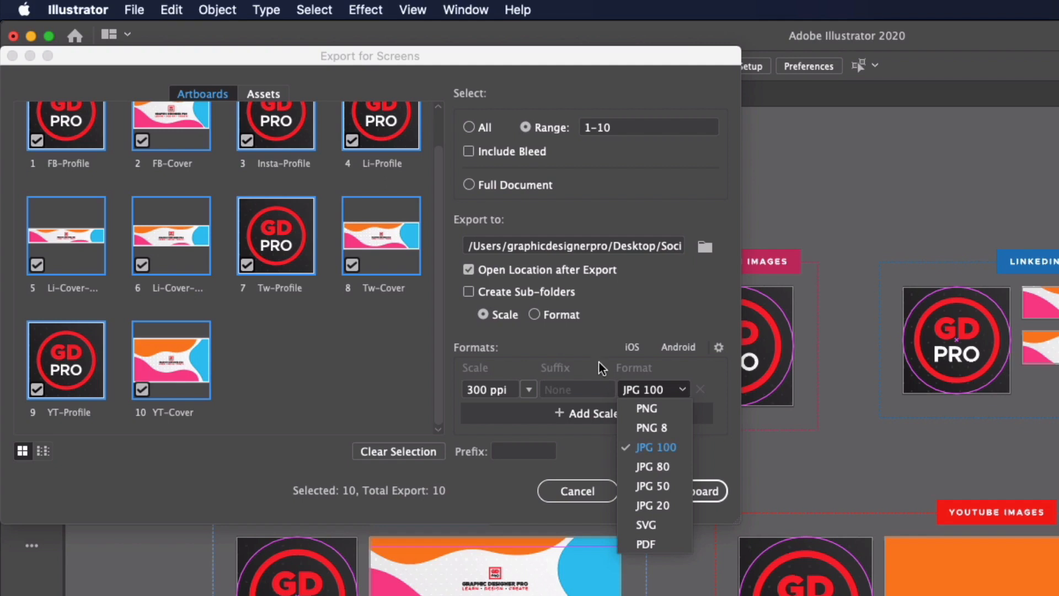
left_click(655, 446)
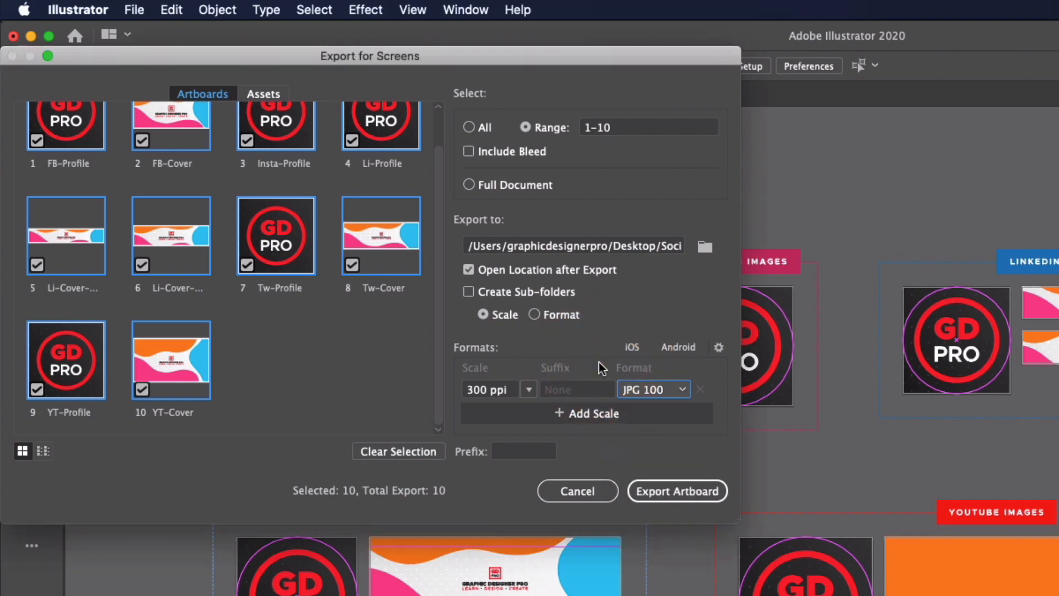
left_click(602, 368)
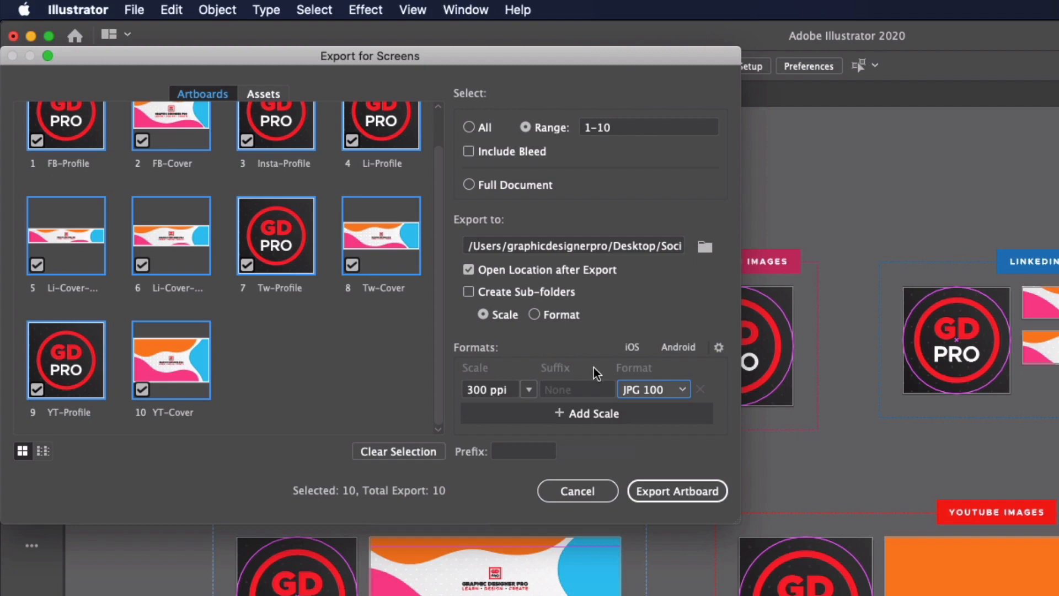
mouse_move(529, 389)
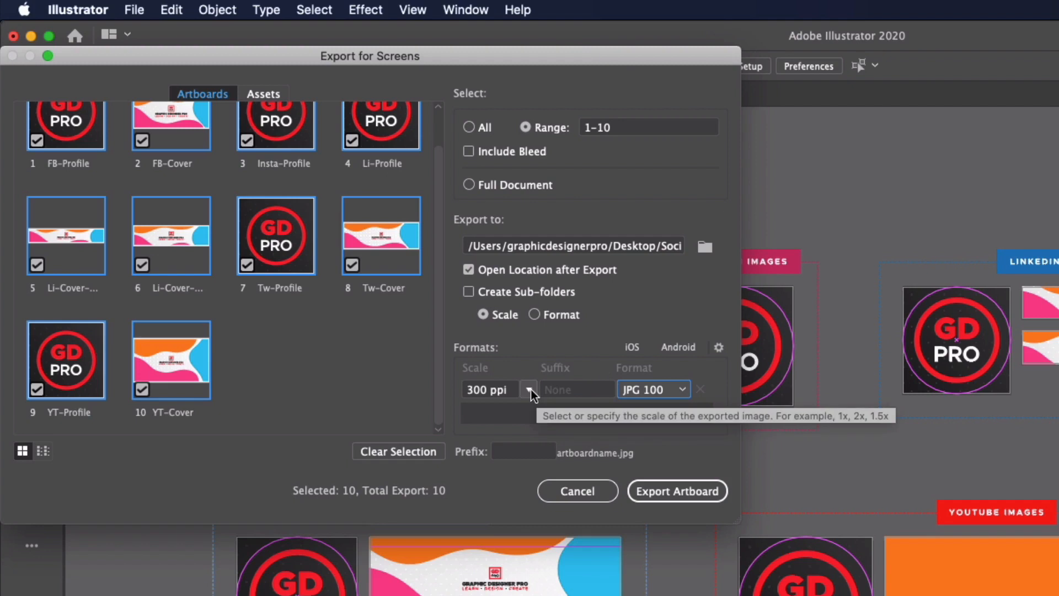
Export the artboards as 1x JPGs with no prefix, then preview FB-Cover.jpg.
left_click(529, 389)
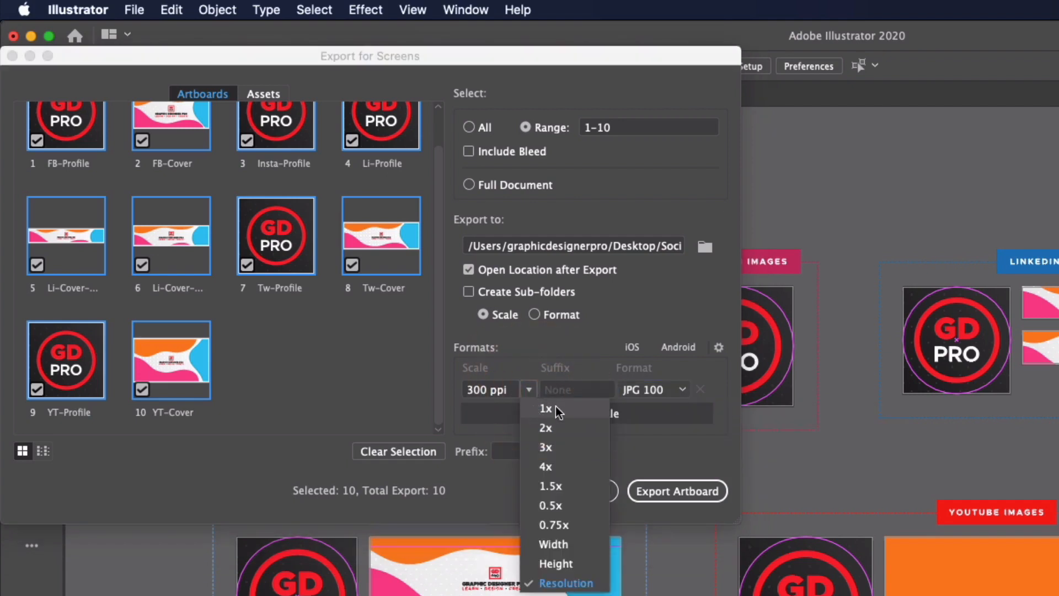
left_click(546, 409)
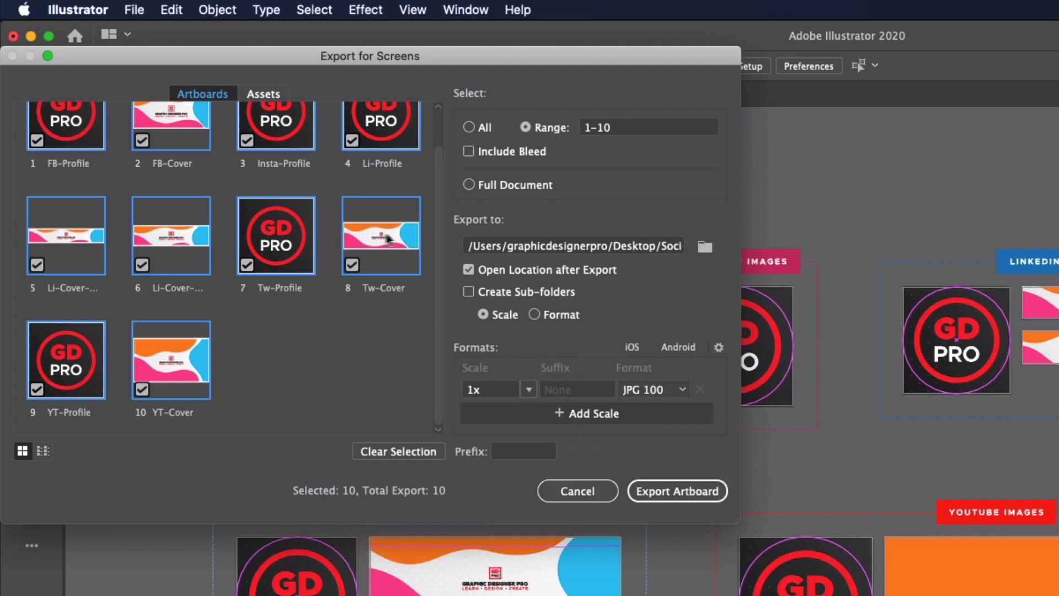
mouse_move(356, 249)
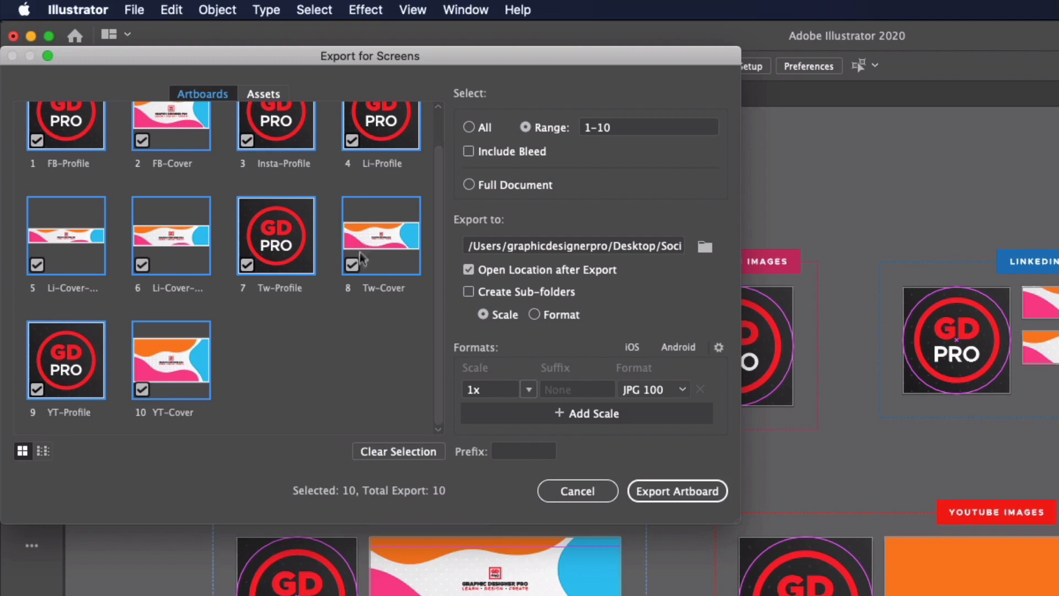
mouse_move(497, 465)
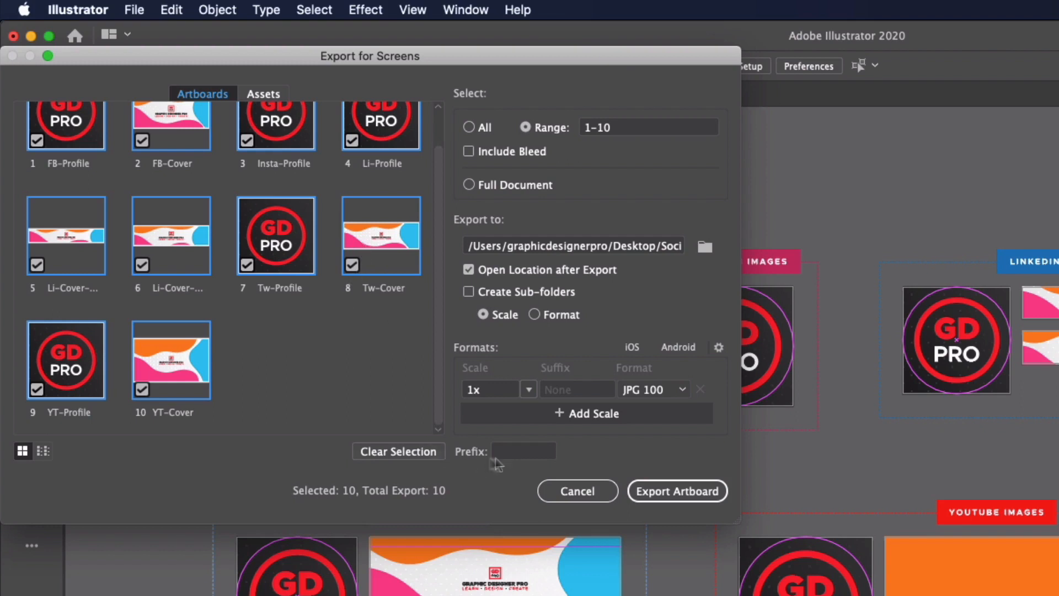
left_click(524, 452)
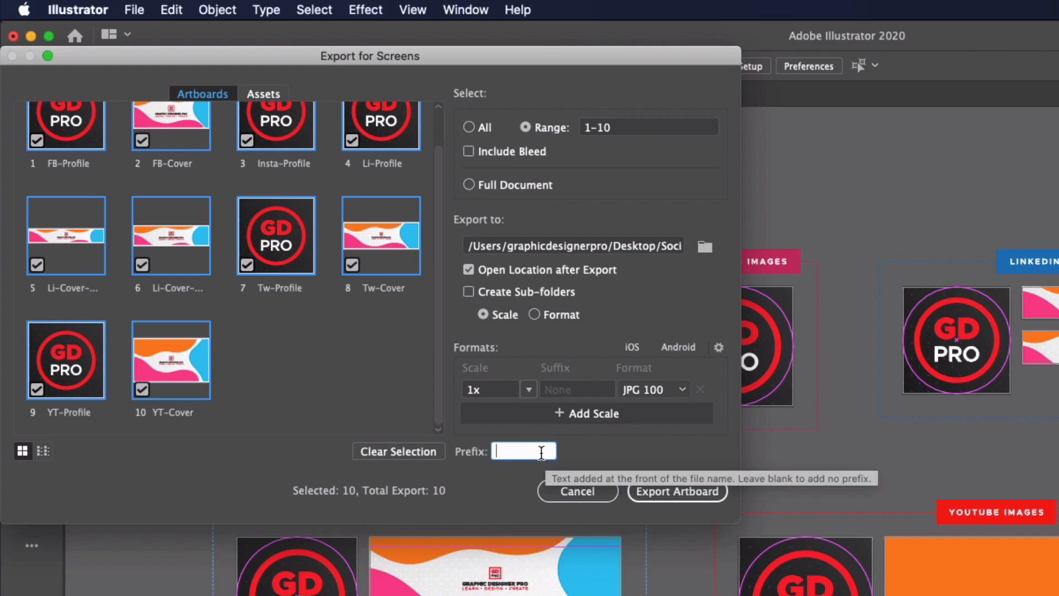
mouse_move(586, 461)
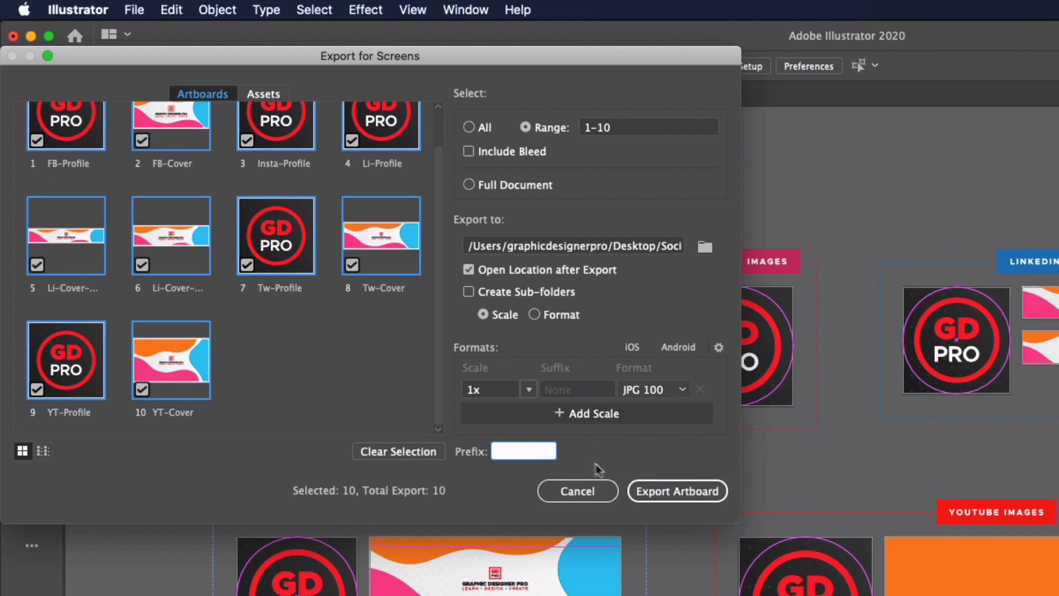
left_click(677, 490)
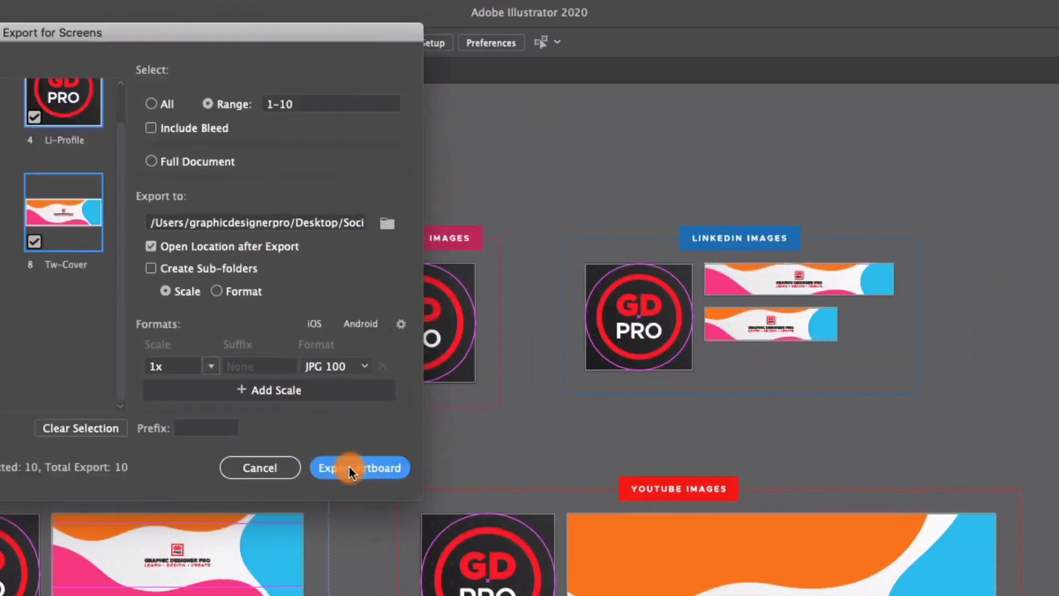
left_click(361, 468)
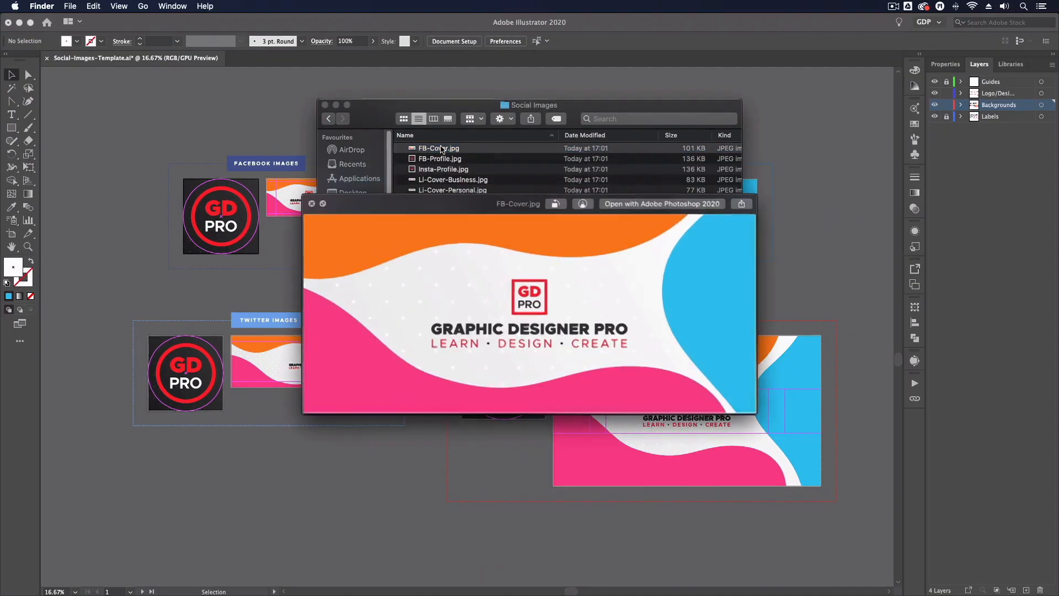